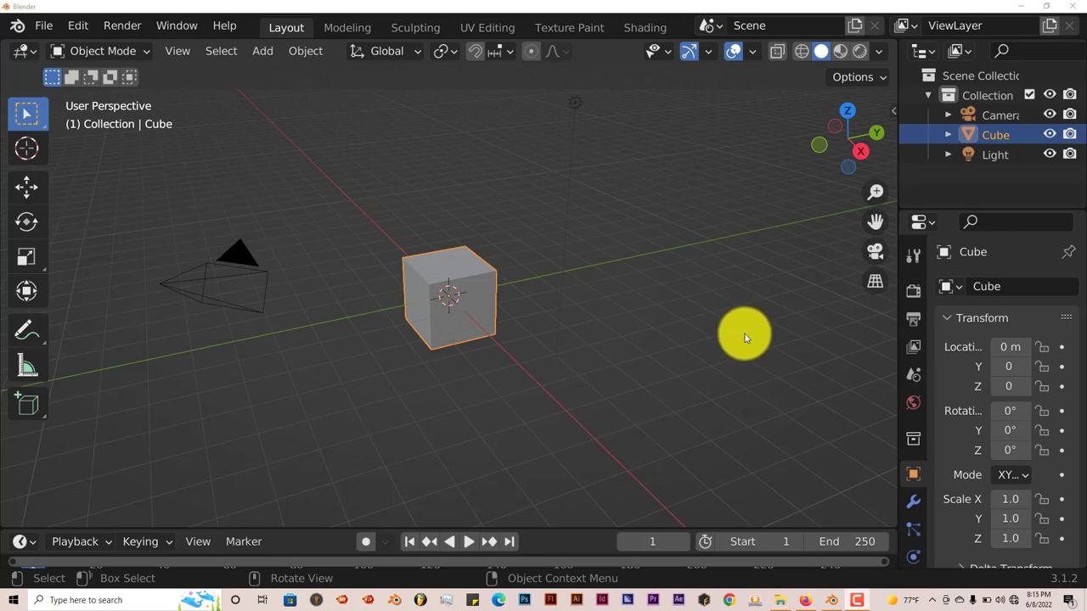
mouse_move(745, 340)
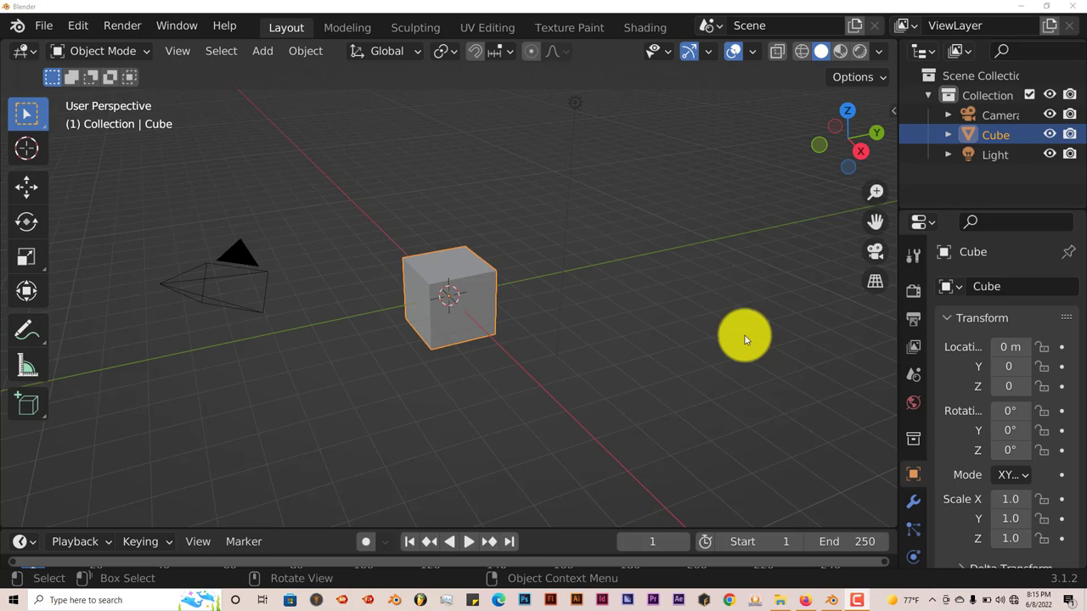
mouse_move(862, 416)
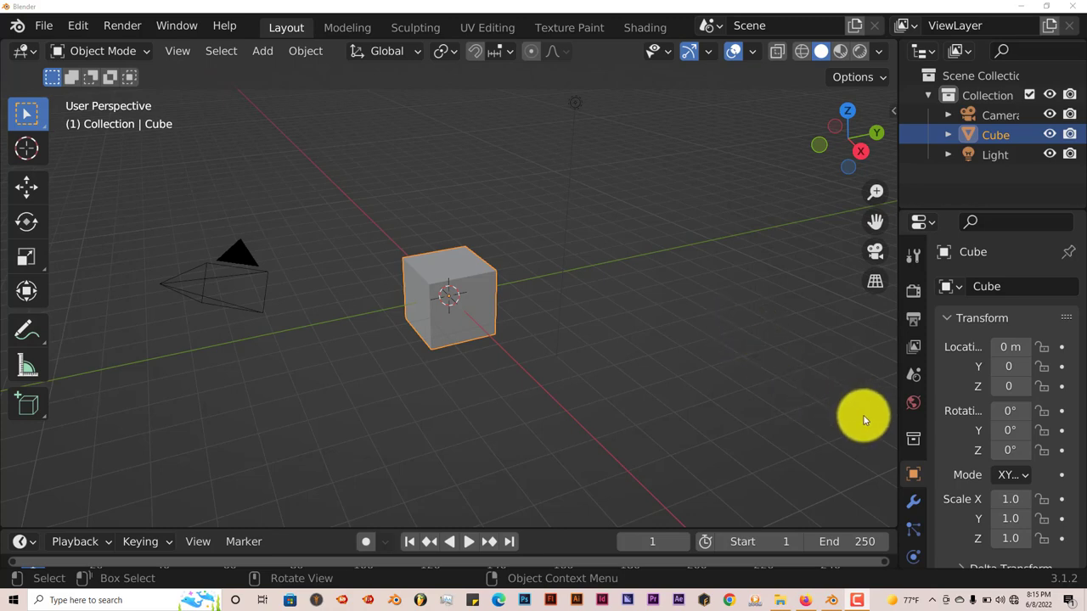
mouse_move(867, 442)
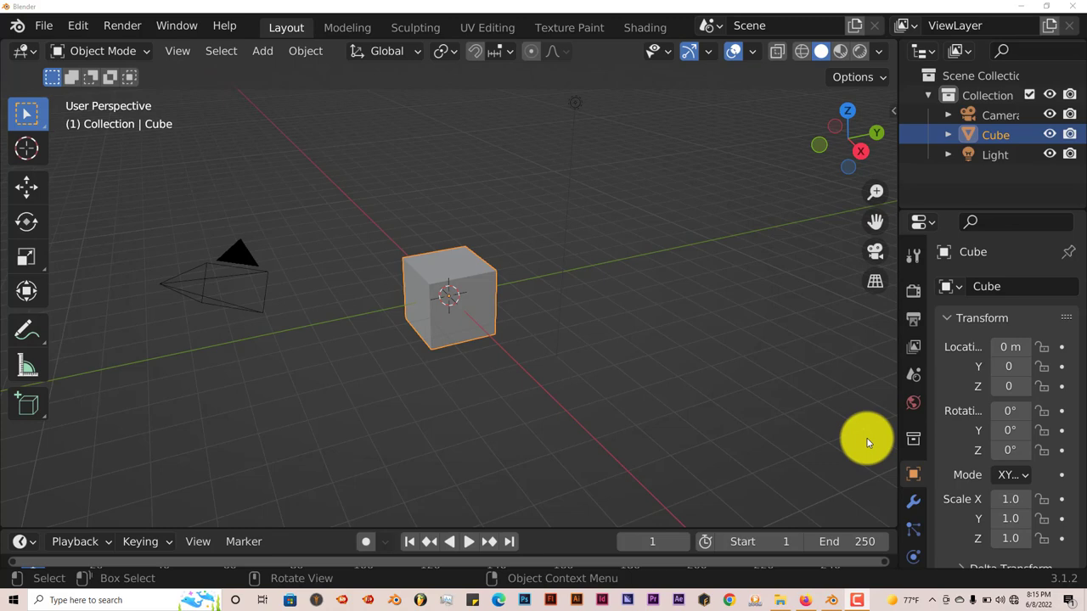
mouse_move(873, 462)
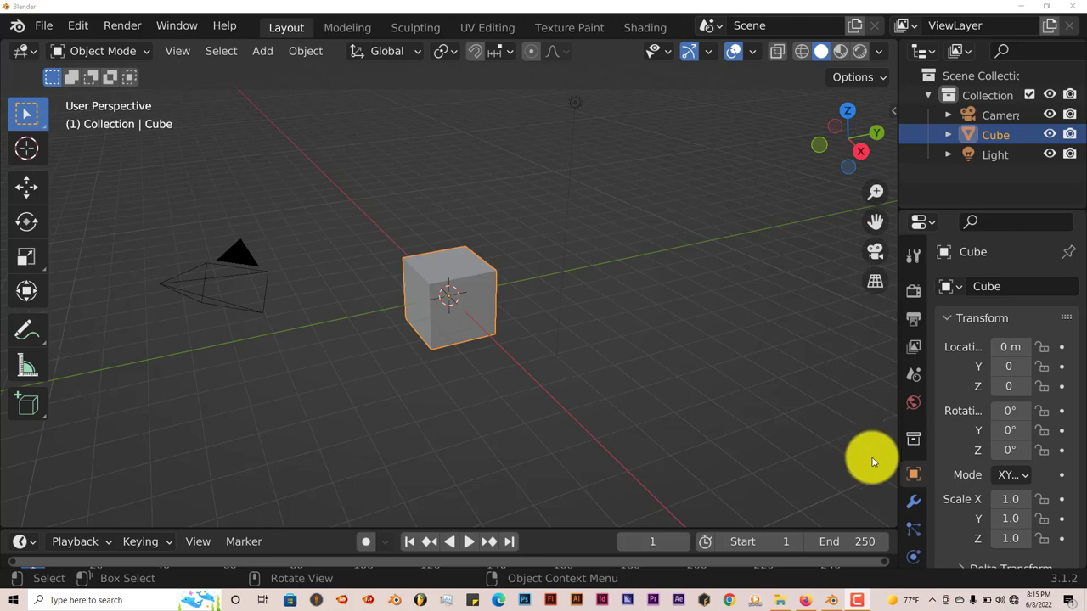
mouse_move(795, 418)
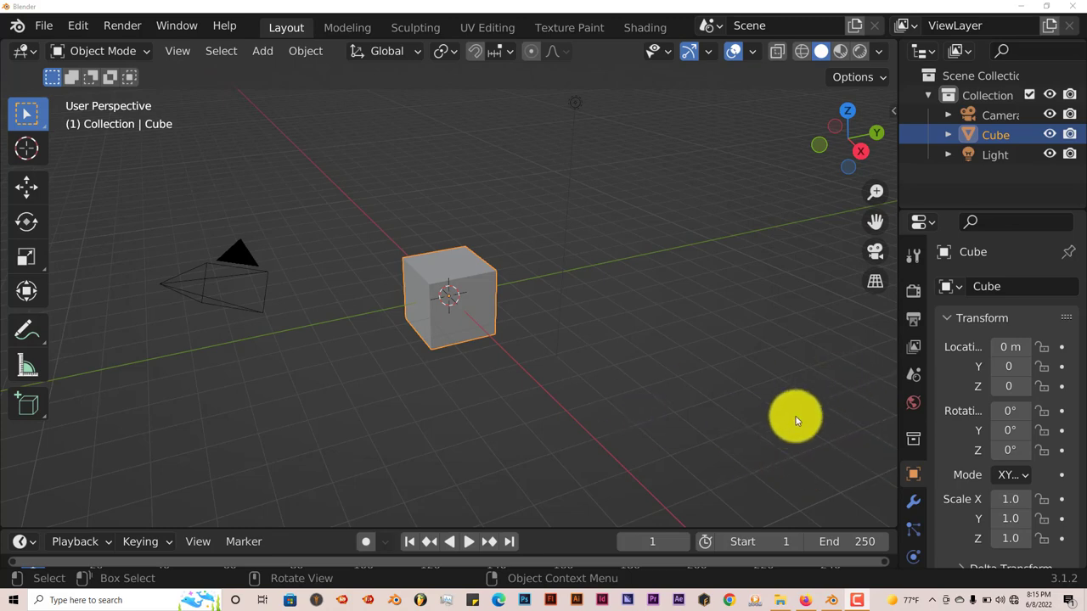
mouse_move(764, 401)
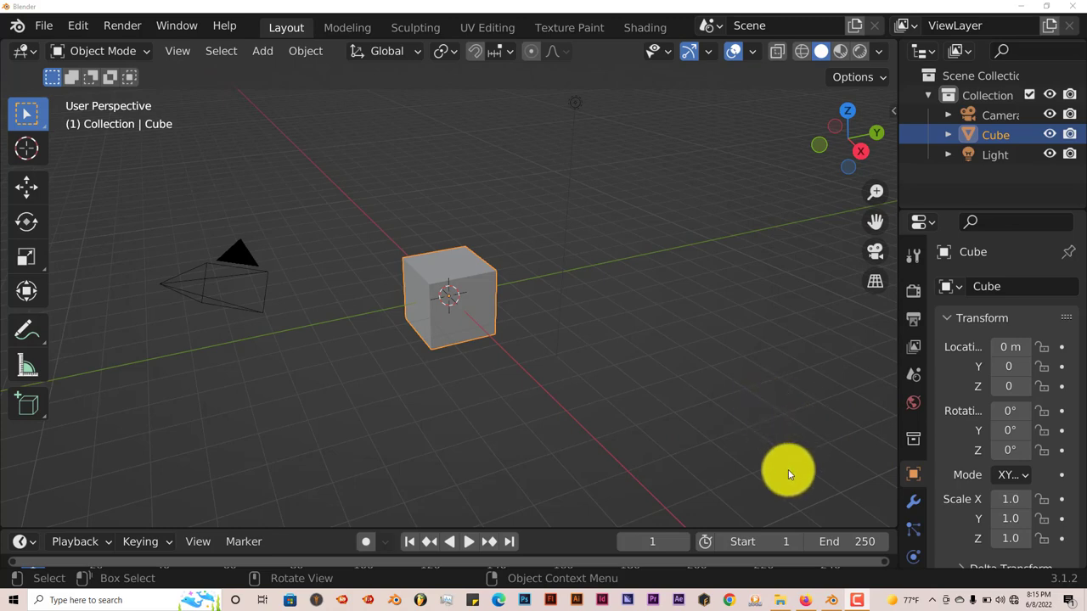
mouse_move(781, 535)
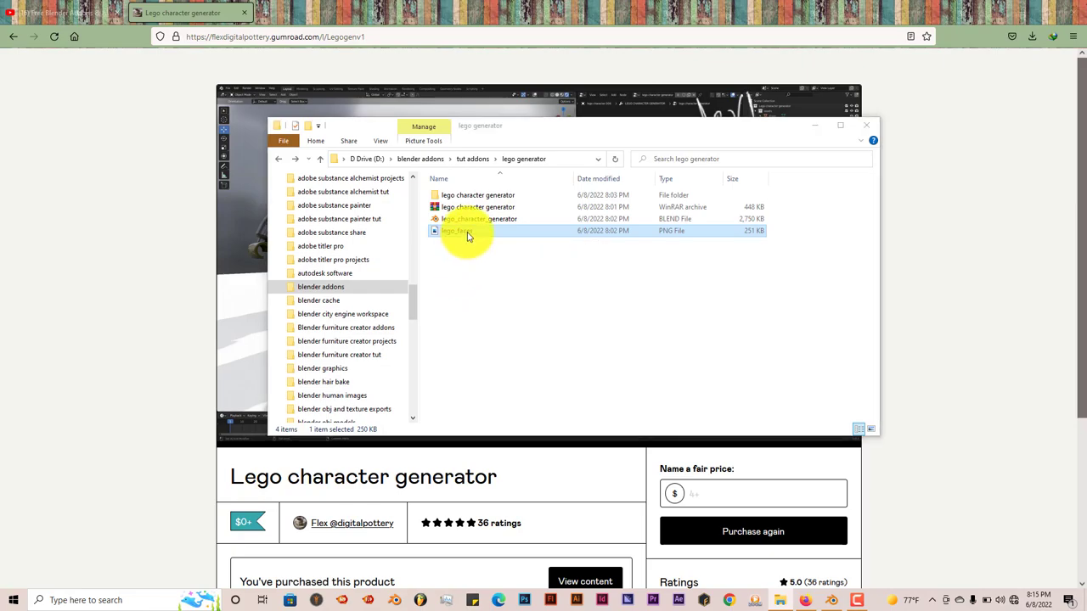
Step: View the Gumroad Lego character generator page and its video of the extracted add-on folder, then return to Blender
double_click(458, 231)
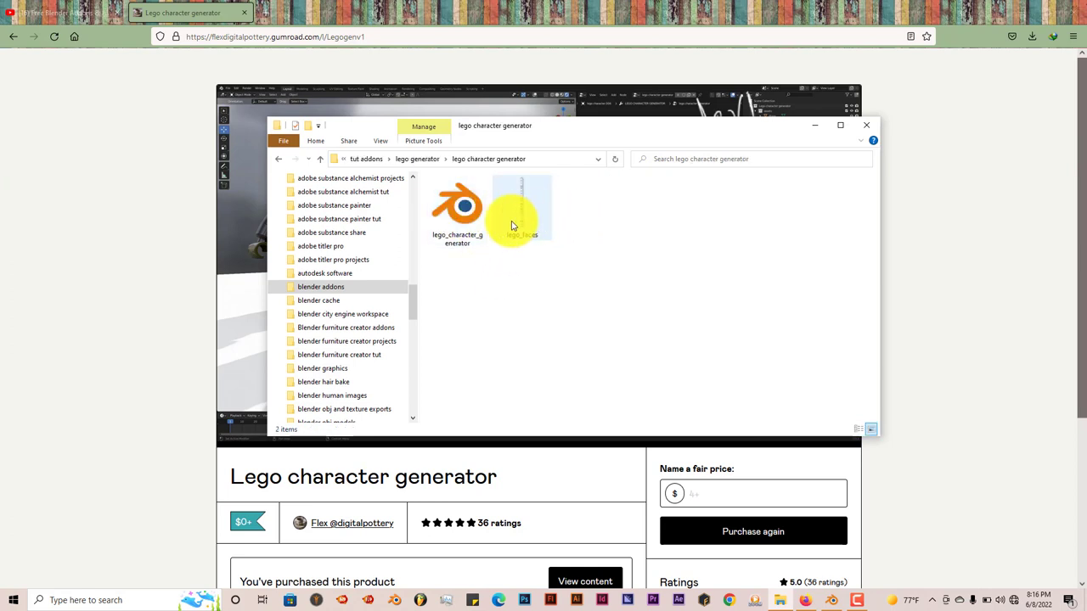
left_click(456, 207)
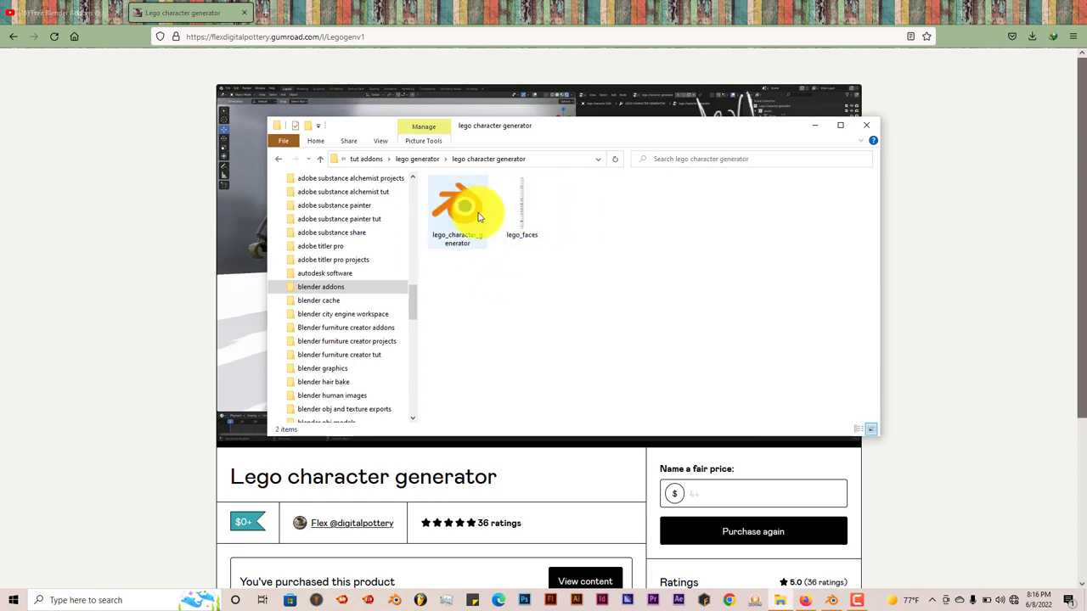
mouse_move(522, 207)
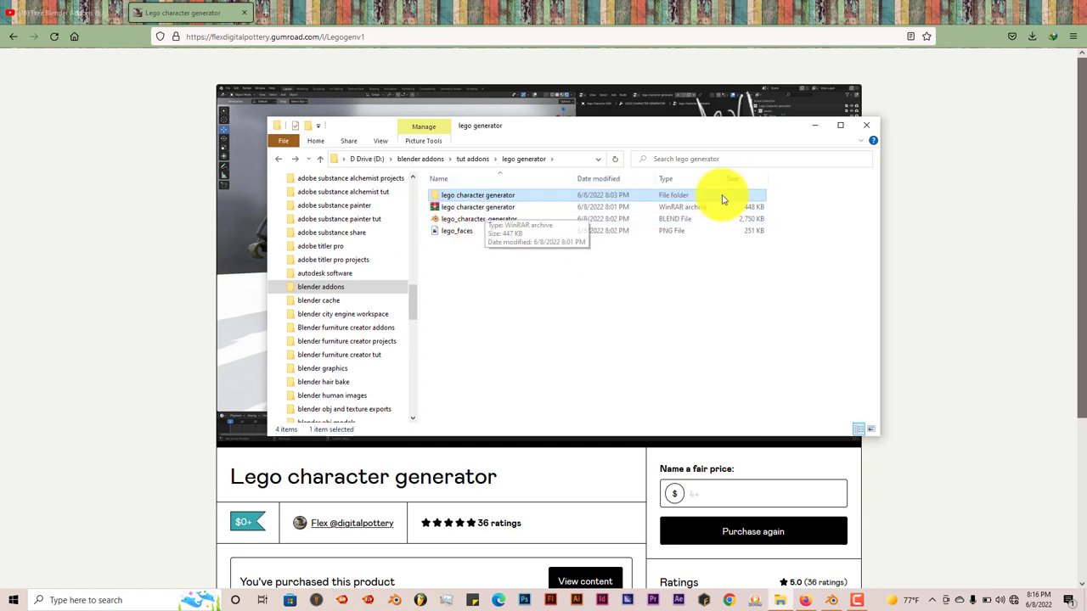
left_click(866, 126)
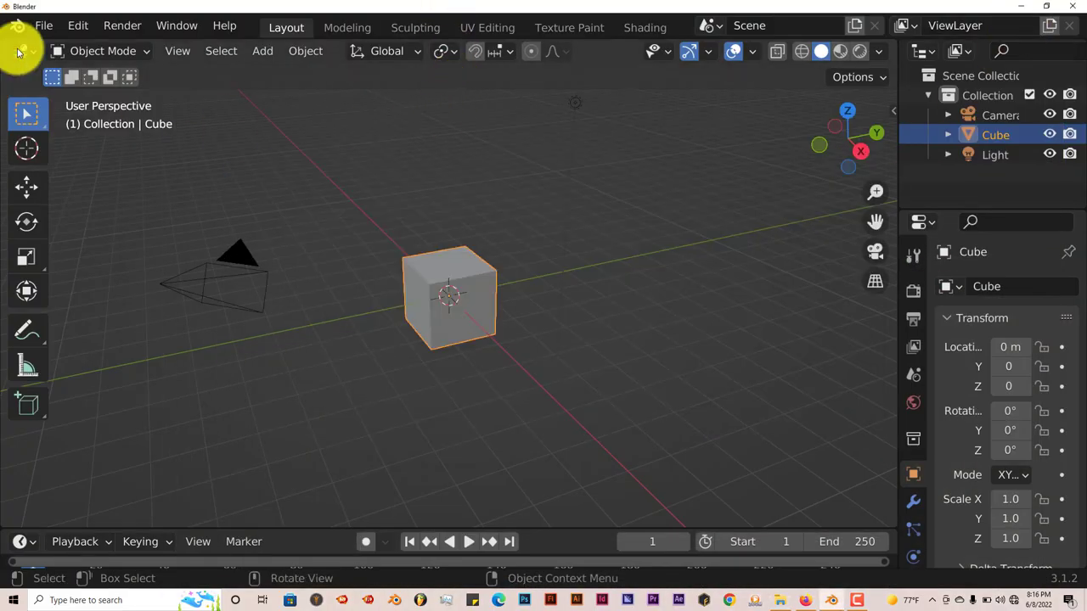
Step: Browse to the lego generator folder and load lego_character_generator.blend into Blender
left_click(42, 26)
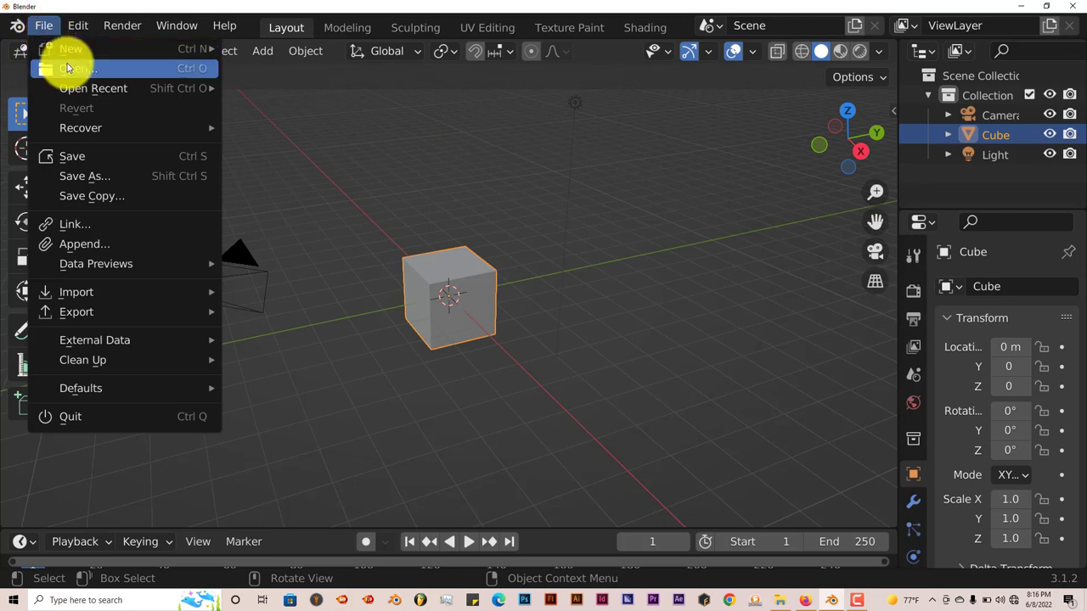
left_click(79, 68)
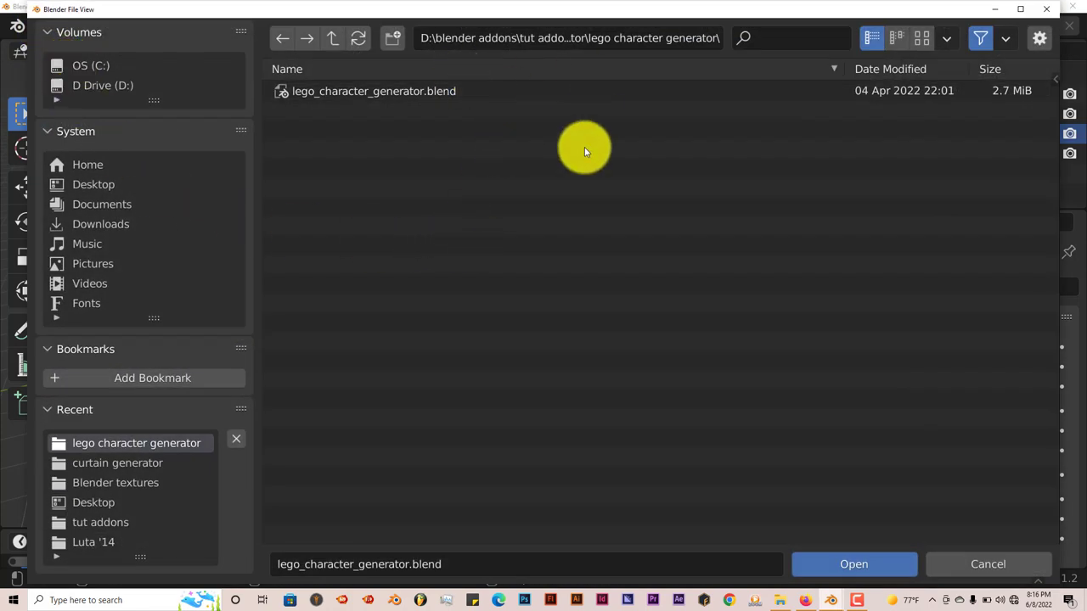
mouse_move(779, 603)
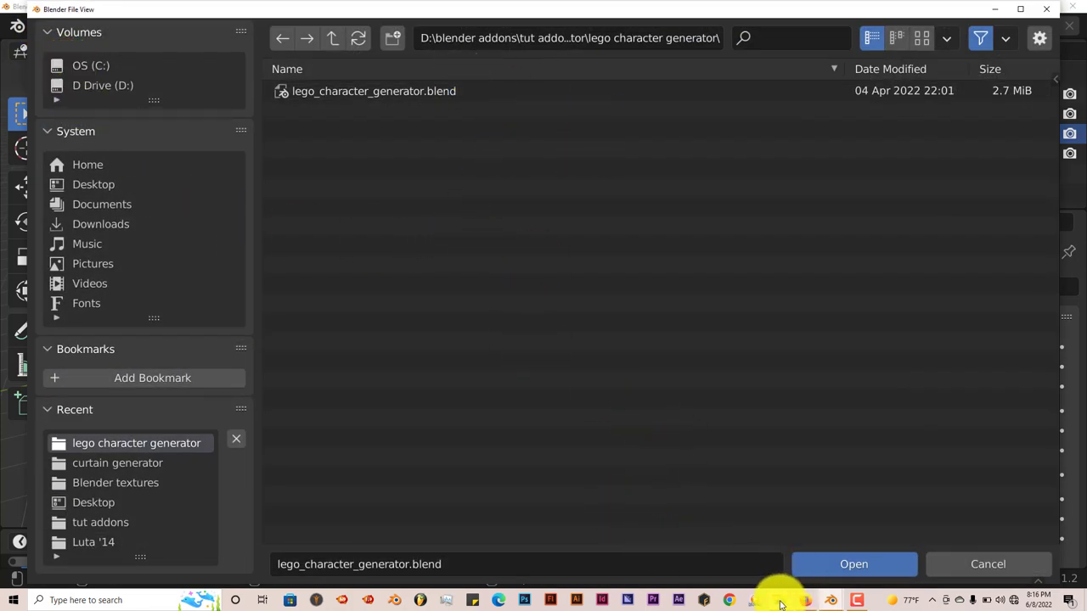
left_click(778, 601)
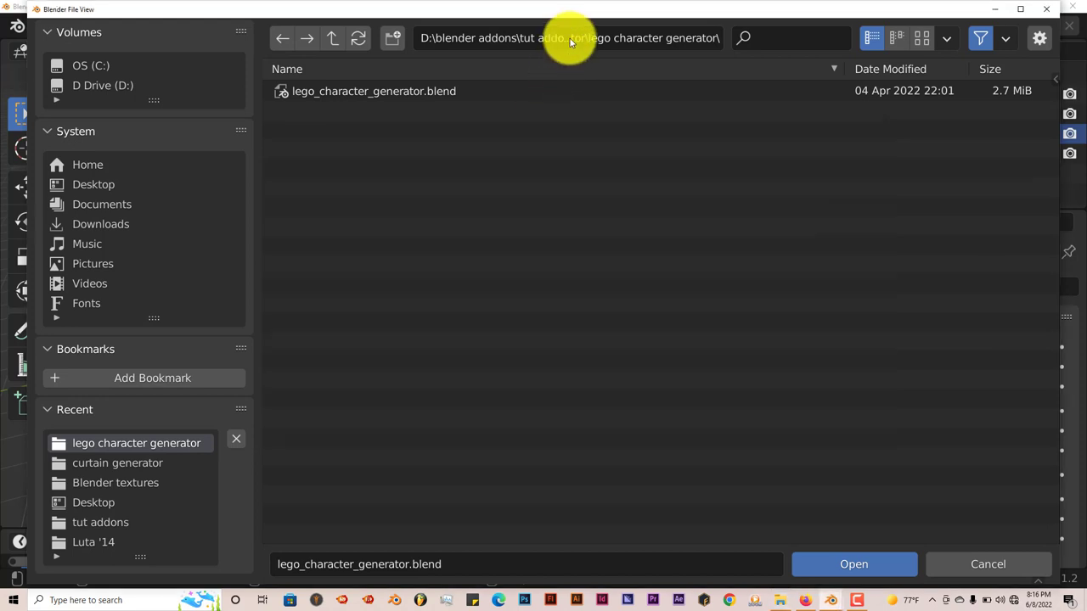
left_click(567, 37)
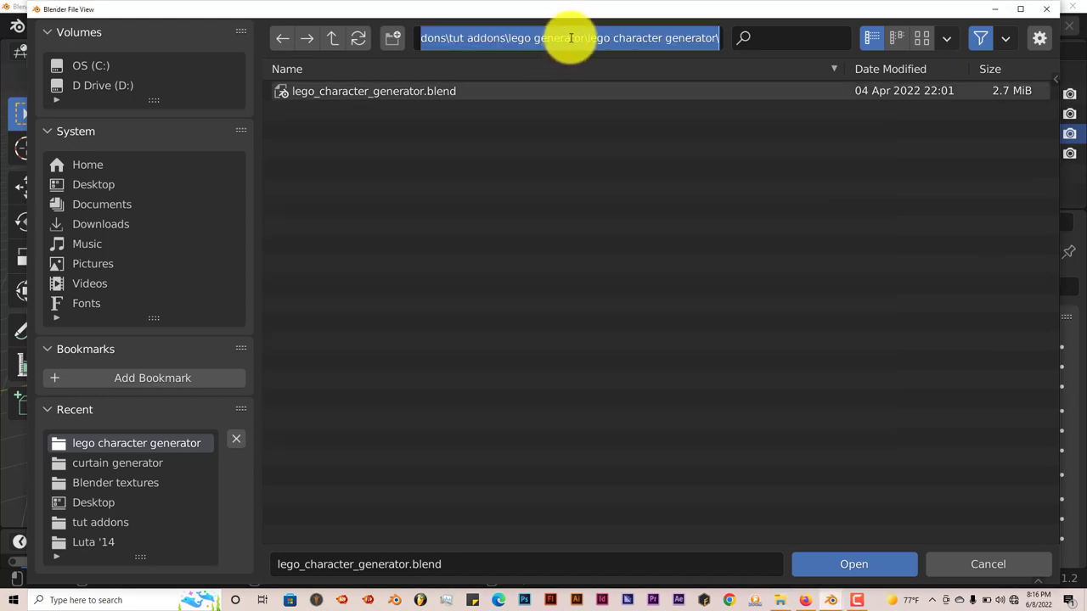
mouse_move(584, 37)
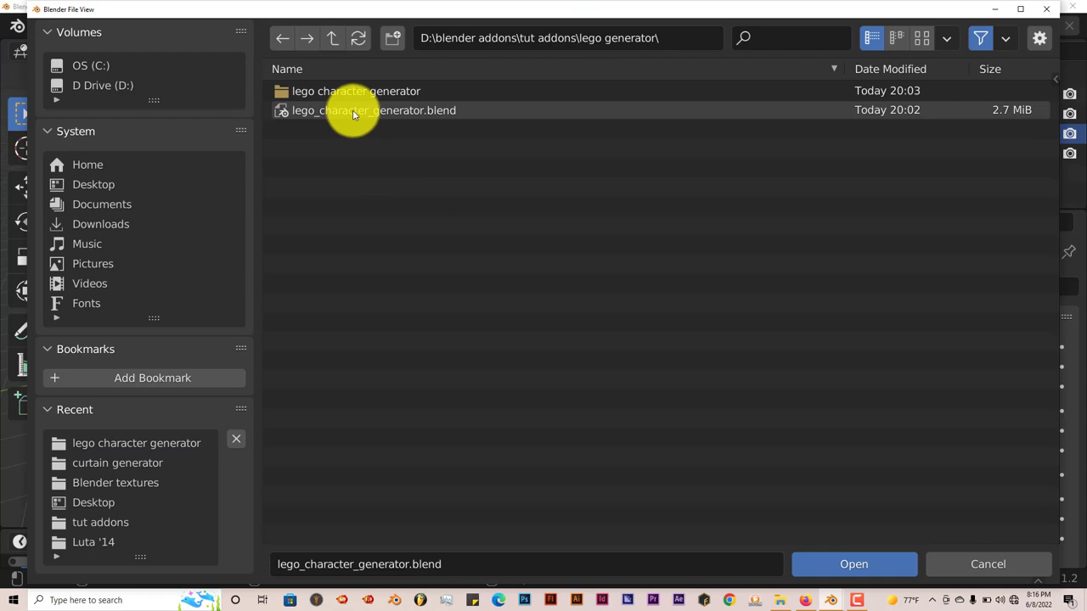
left_click(374, 109)
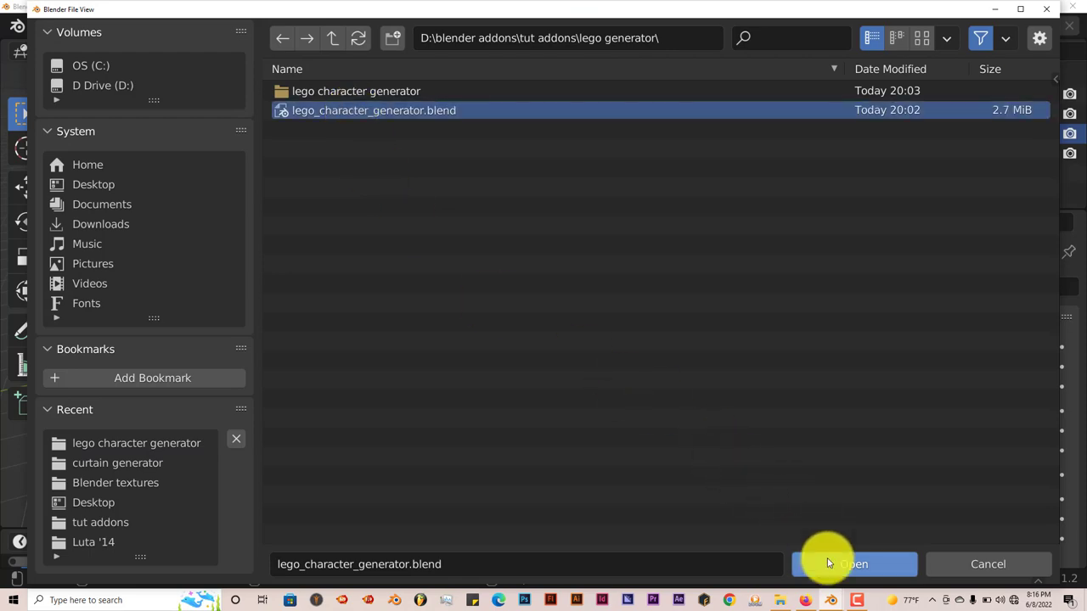
left_click(853, 564)
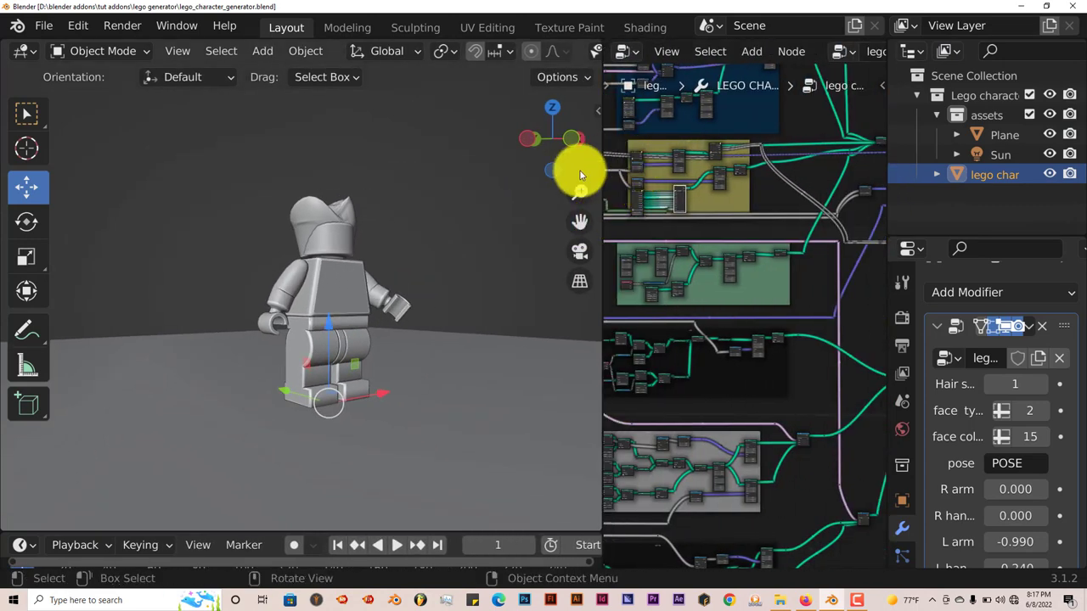
Step: Collapse the node editor so the grey Lego figure fills the viewport, zoomed in and facing front
left_click(557, 77)
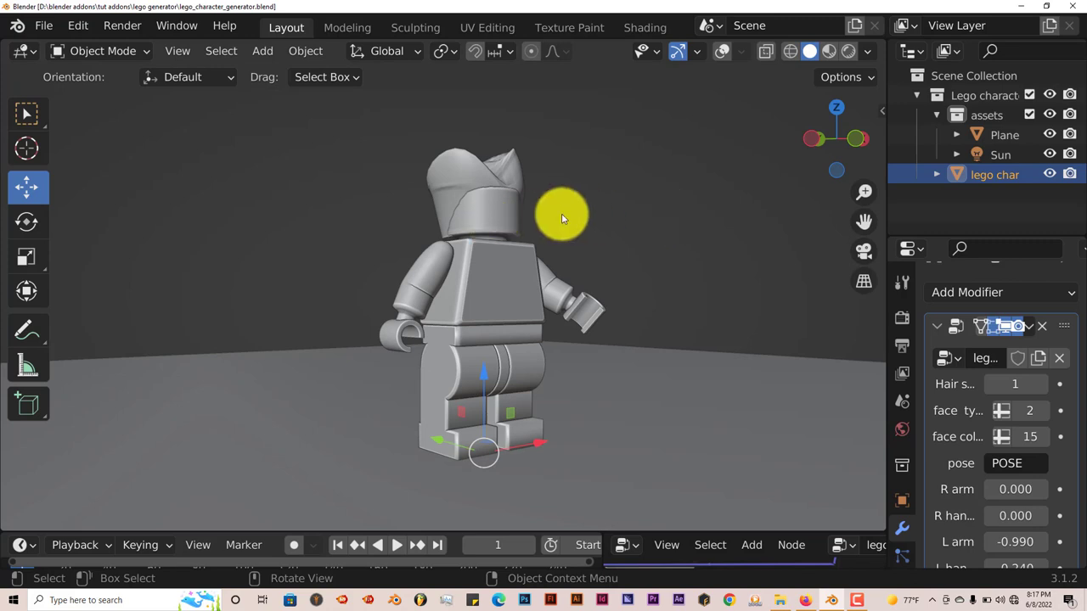
left_click_drag(560, 220, 475, 264)
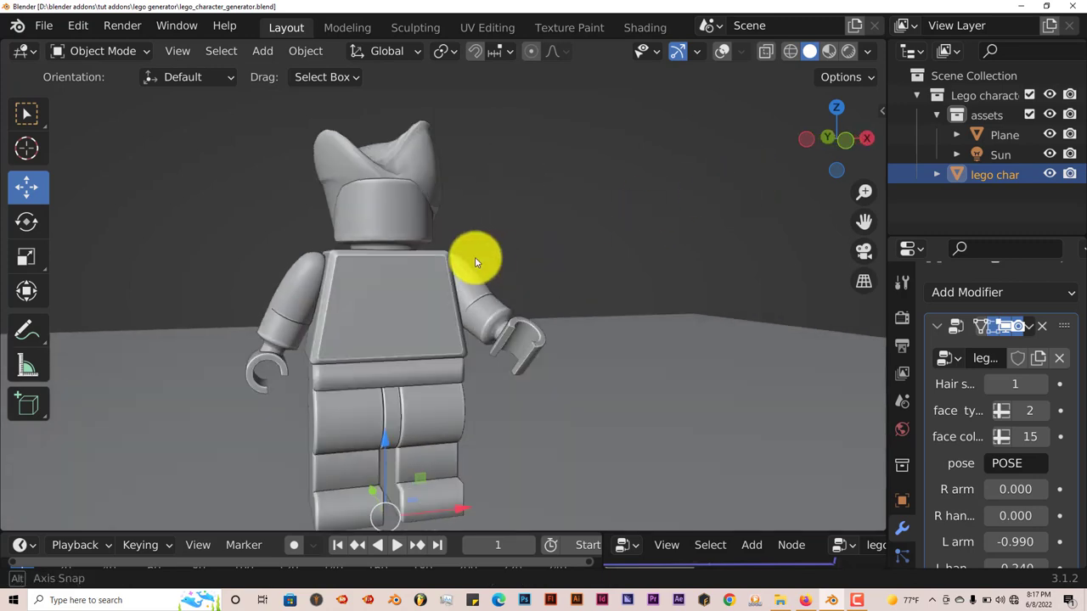
left_click_drag(476, 261, 462, 256)
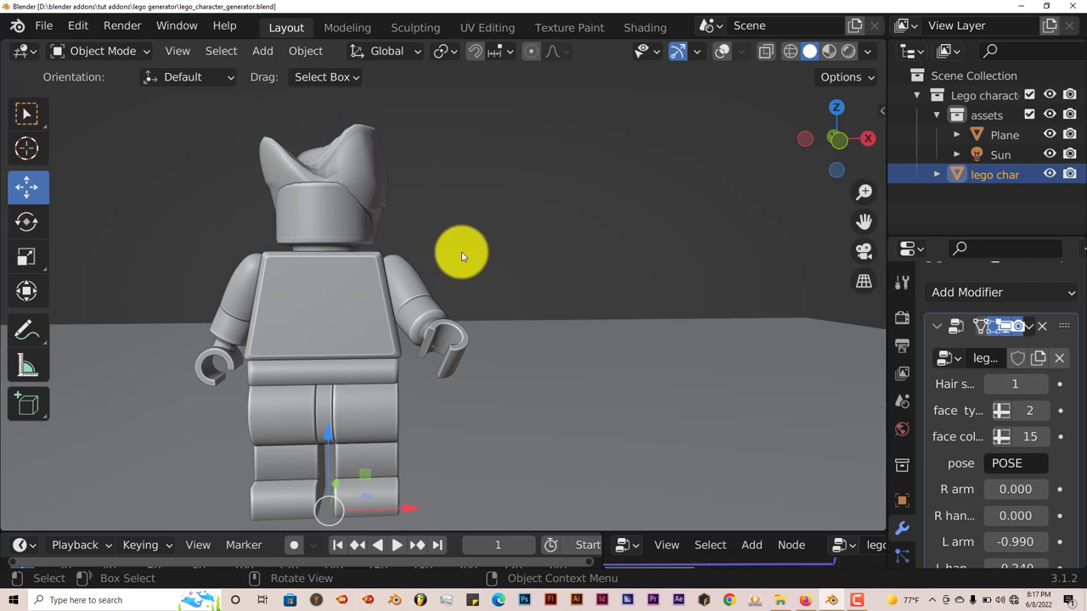
mouse_move(679, 276)
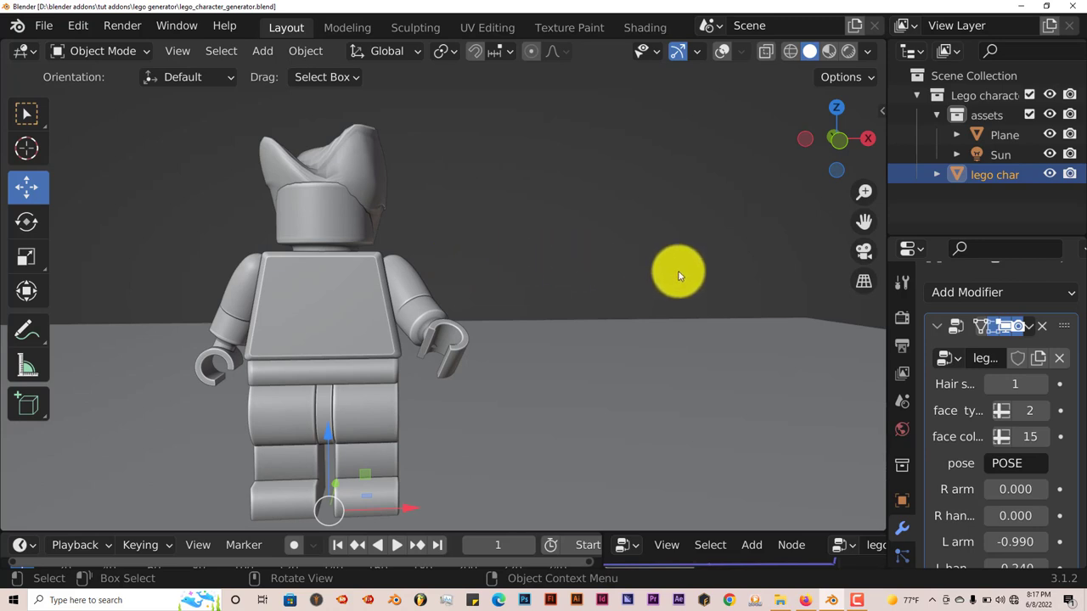
mouse_move(679, 278)
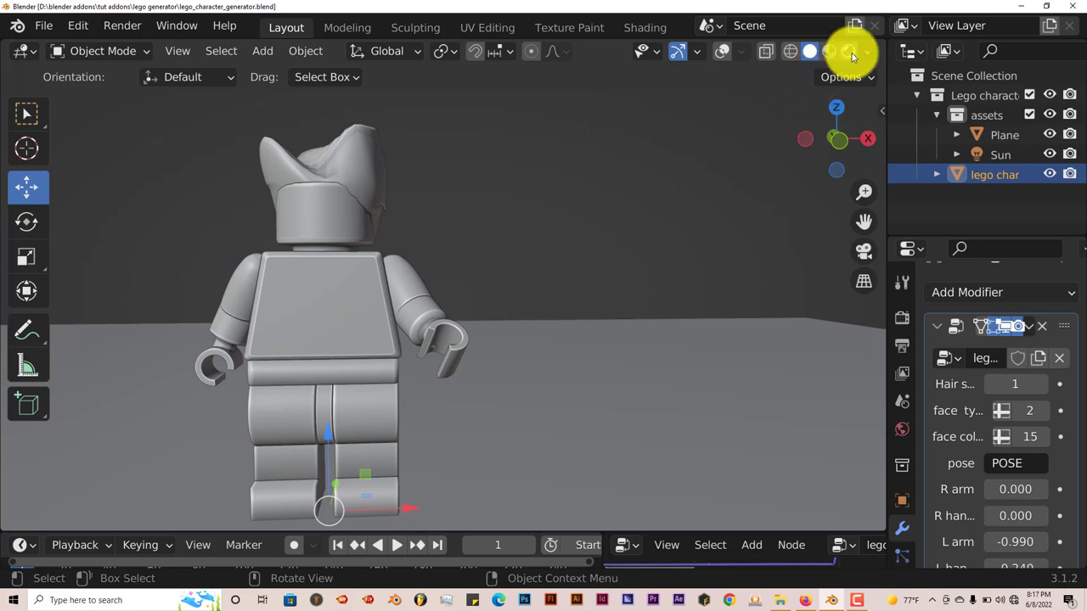
left_click(847, 51)
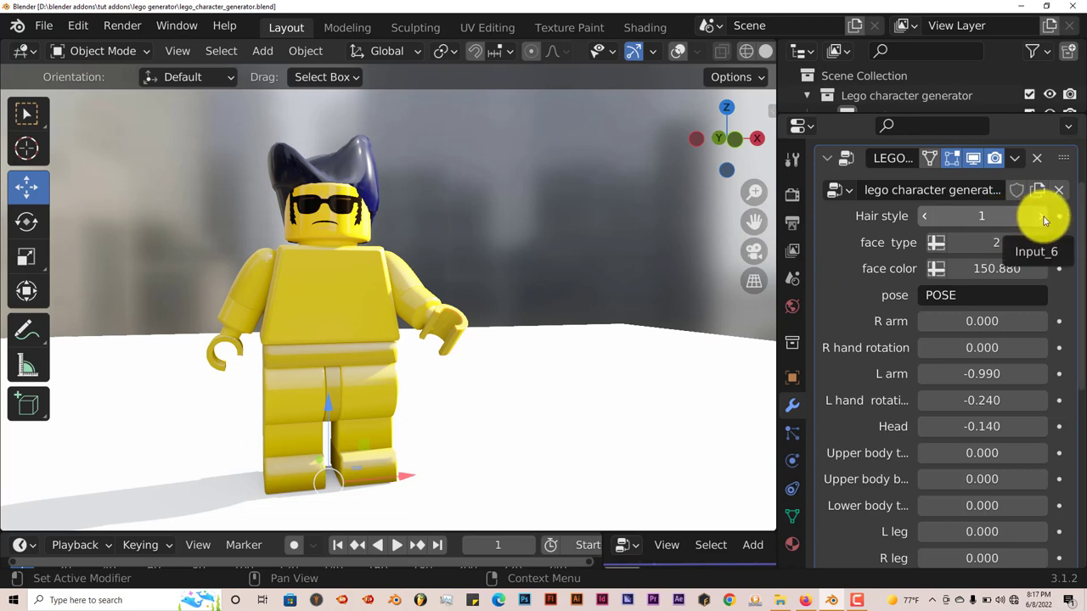
Step: Raise the Hair style from 1 to 3 (beanie) and then to 6 (tall dark hat)
left_click(1044, 216)
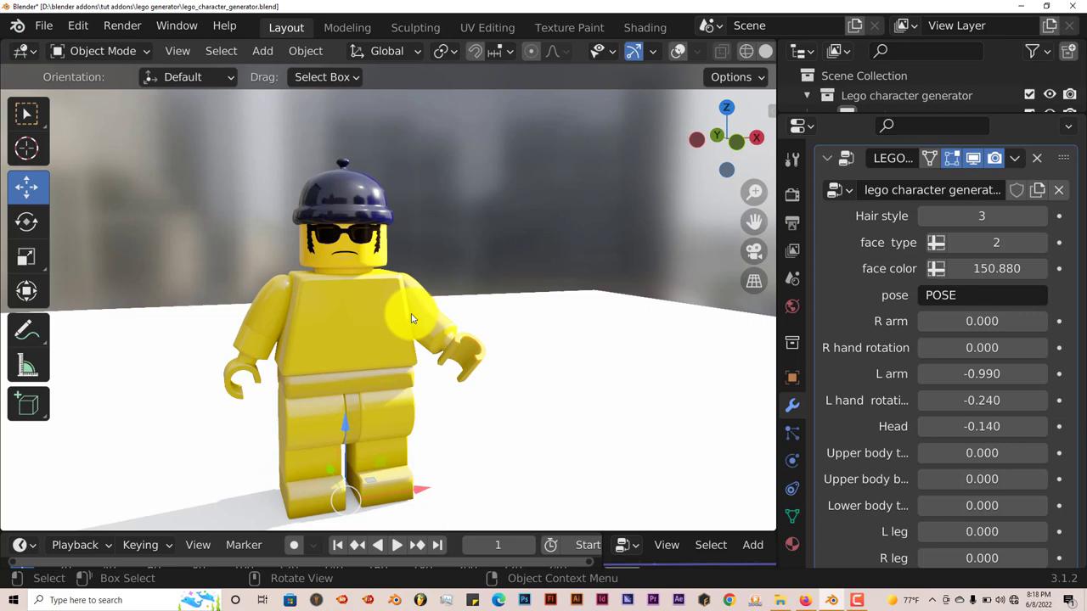
mouse_move(414, 317)
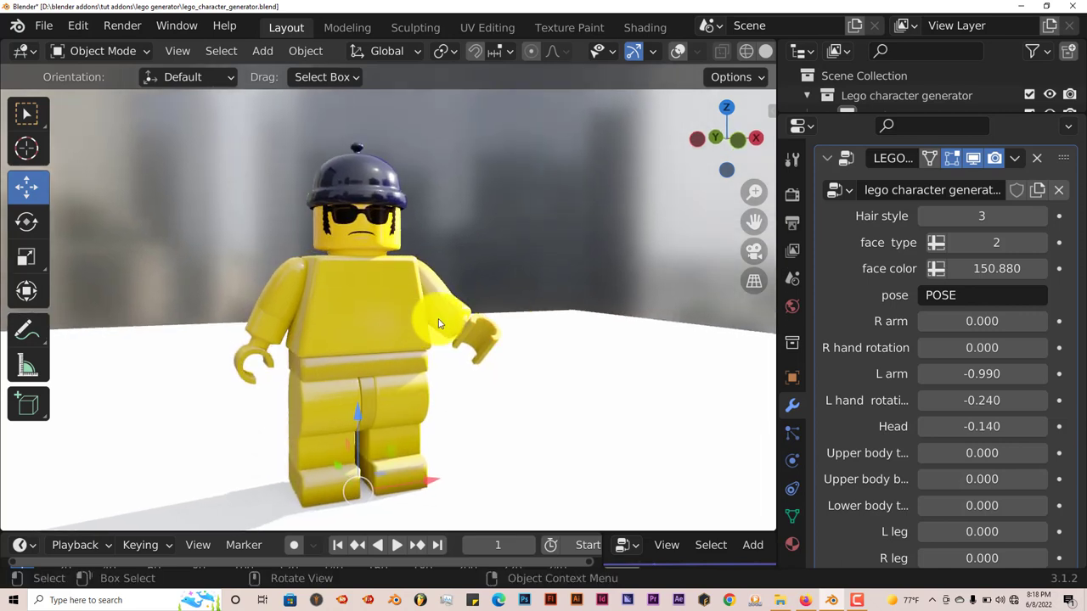
left_click(1043, 216)
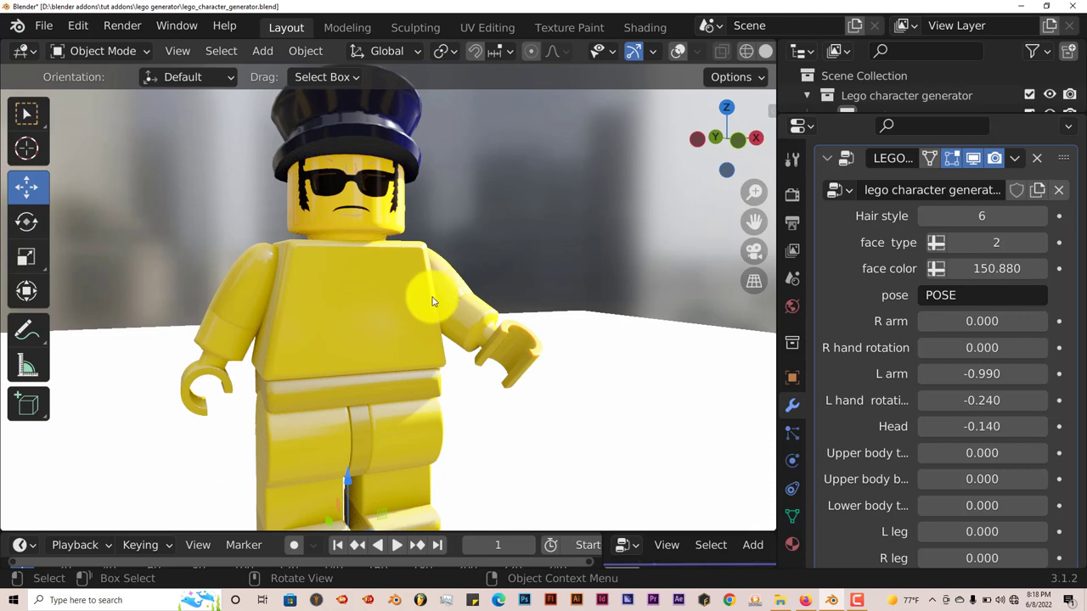
mouse_move(435, 303)
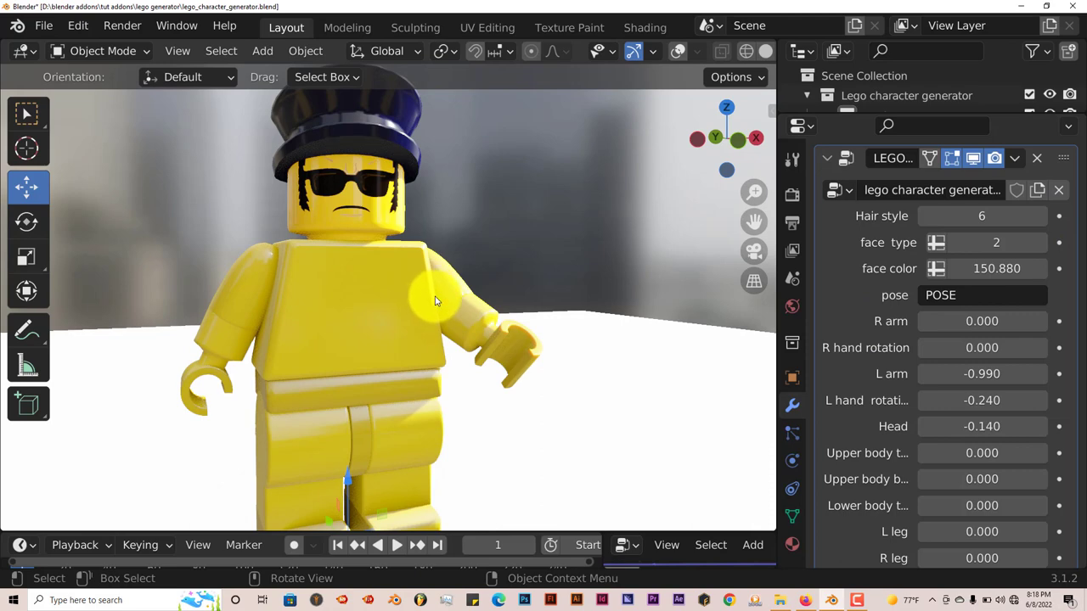
mouse_move(440, 302)
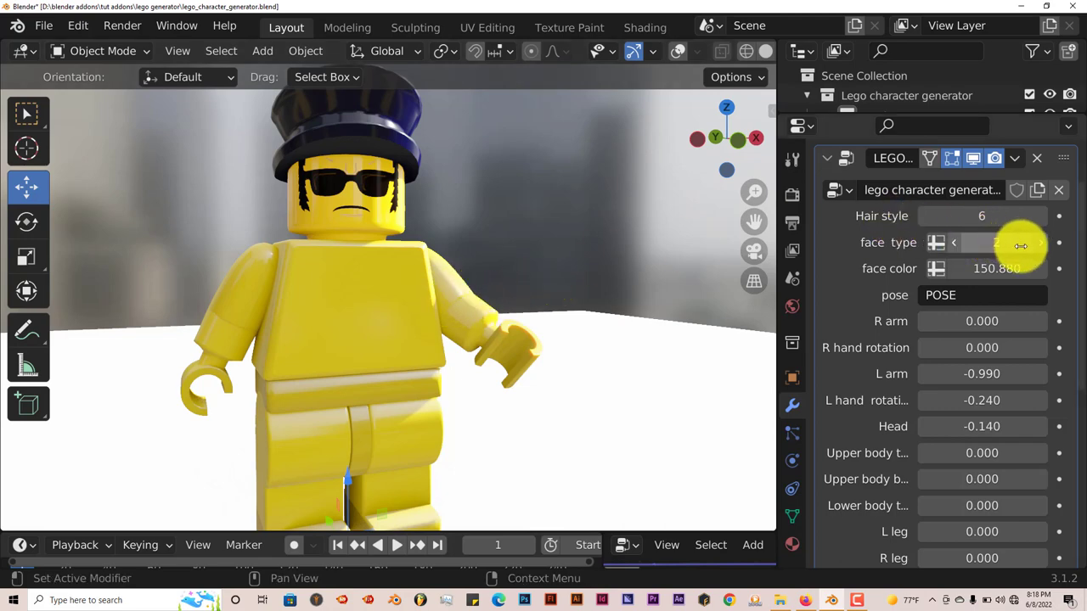
Step: Cycle the face type forward to design 6 with glasses and a red moustache
left_click(1041, 243)
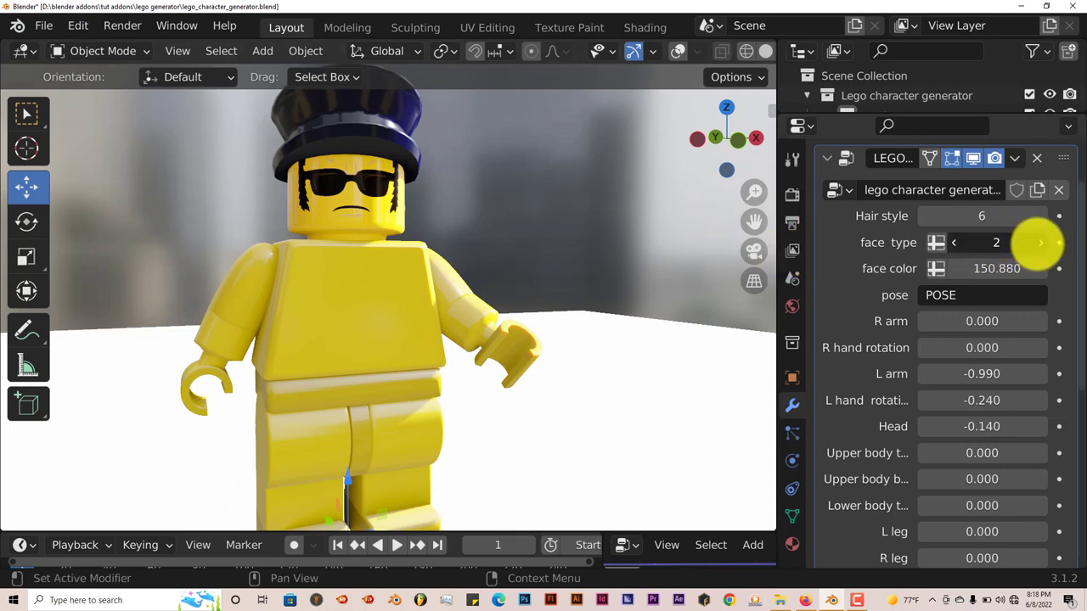
left_click(1041, 243)
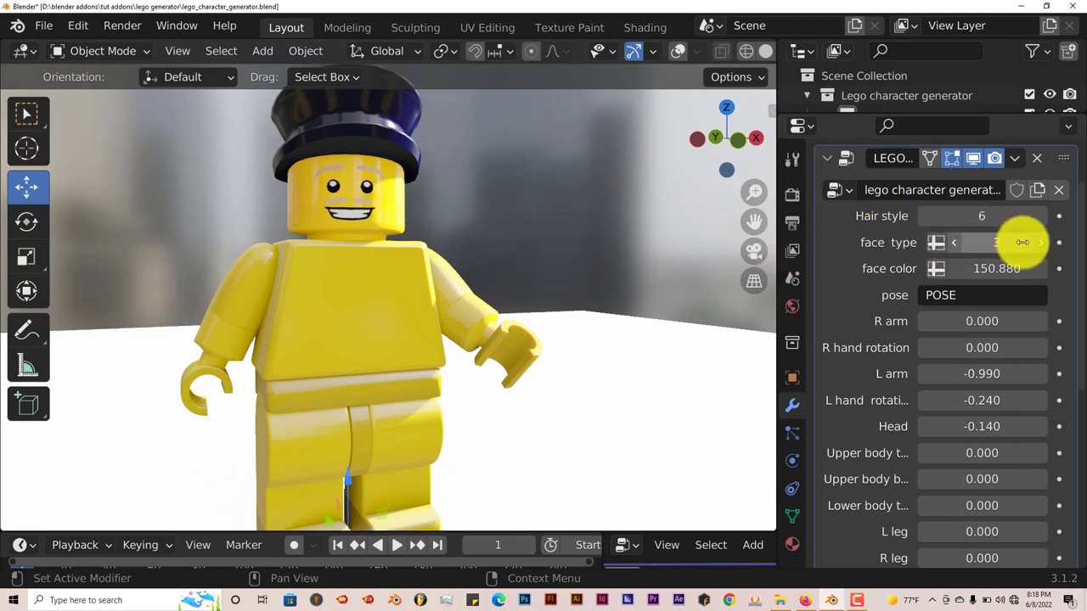
left_click(1041, 243)
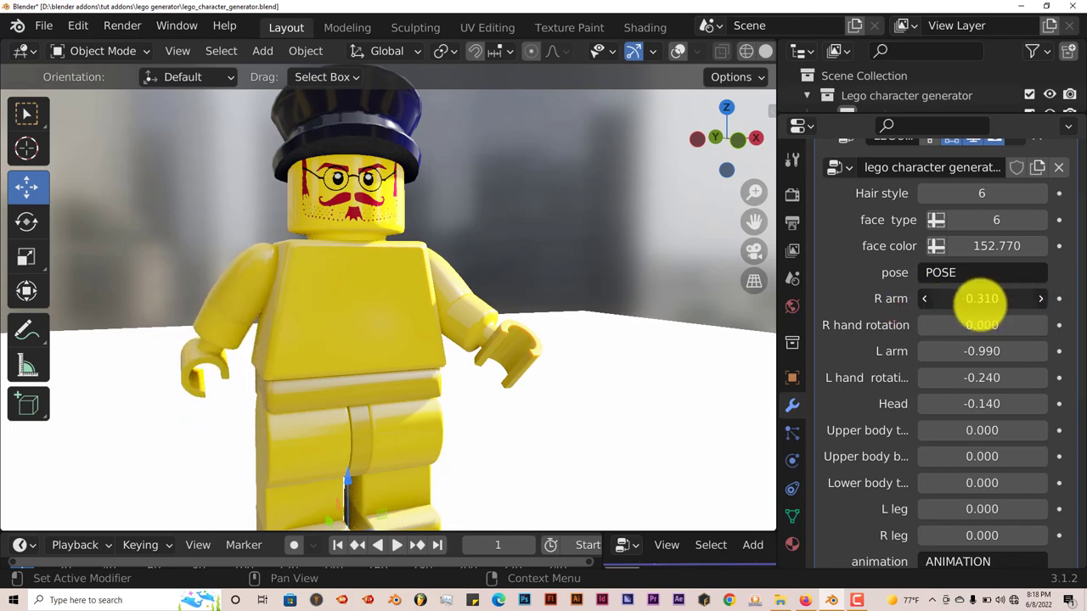
Step: Rotate the figure's right arm and left arm via the R arm and L arm fields
left_click_drag(982, 299, 982, 324)
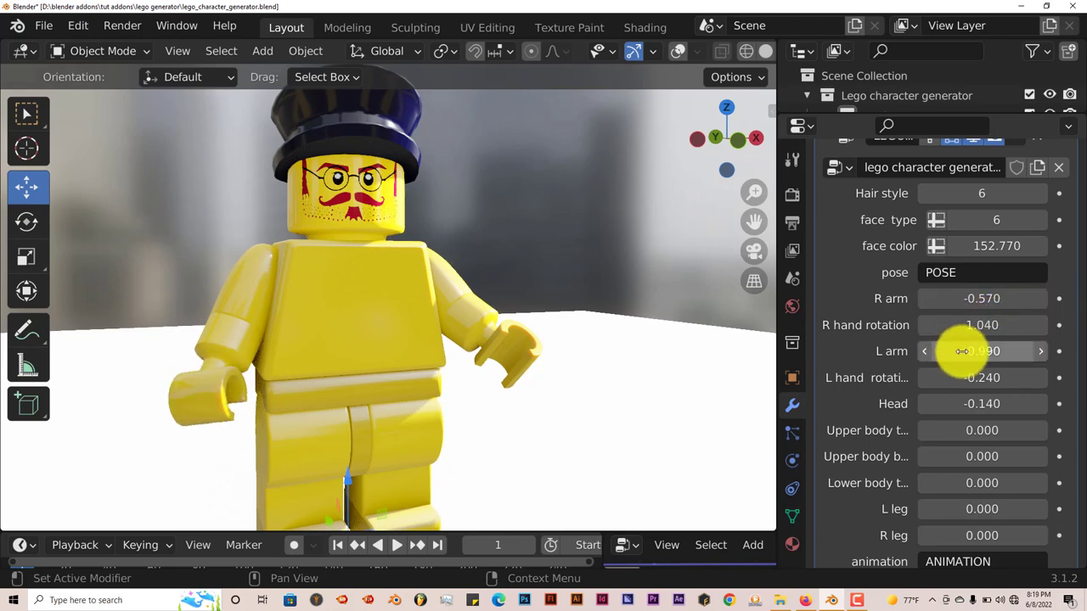
left_click_drag(982, 350, 1001, 350)
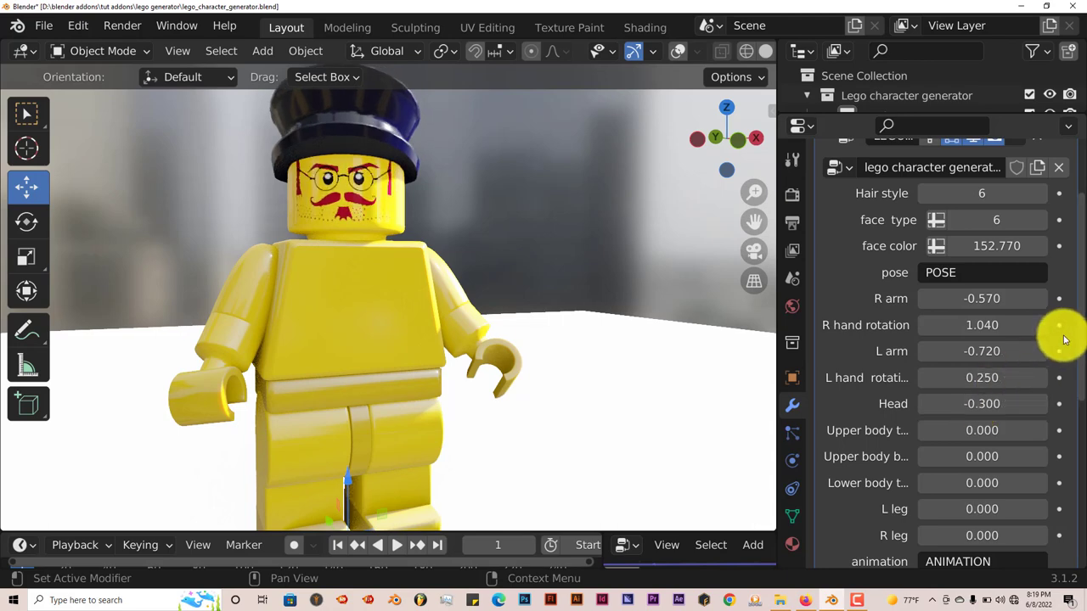
mouse_move(1056, 336)
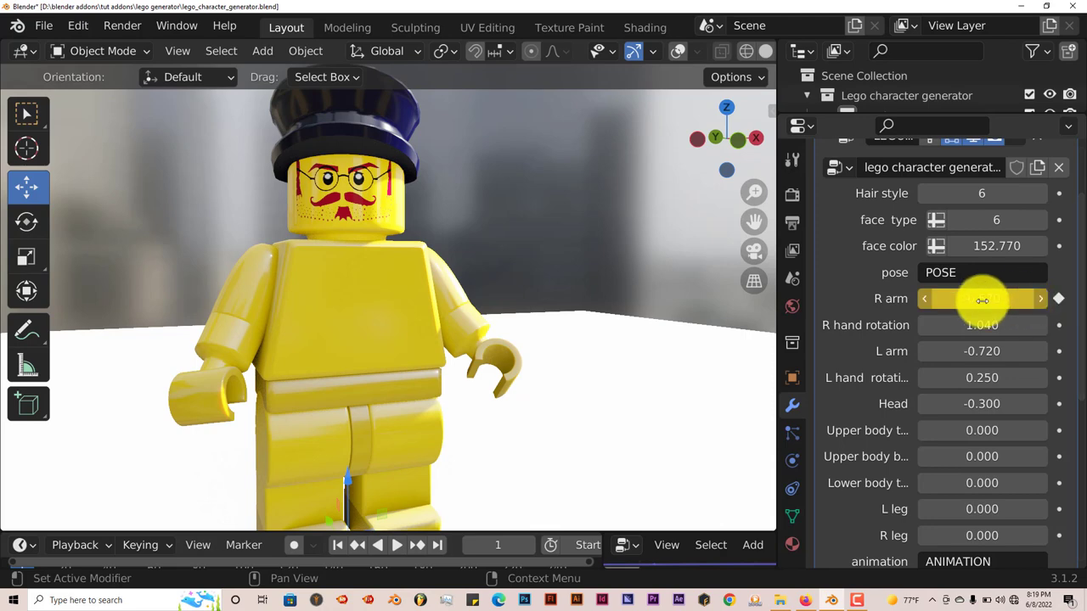
Step: Insert a keyframe on the R arm rotation value
left_click_drag(982, 299, 981, 299)
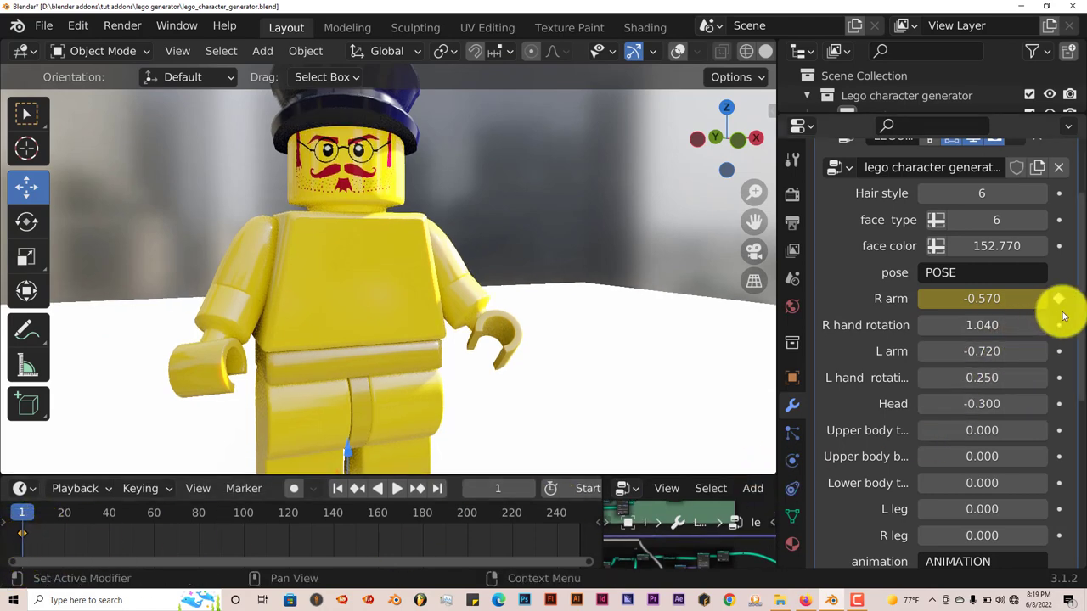
mouse_move(955, 377)
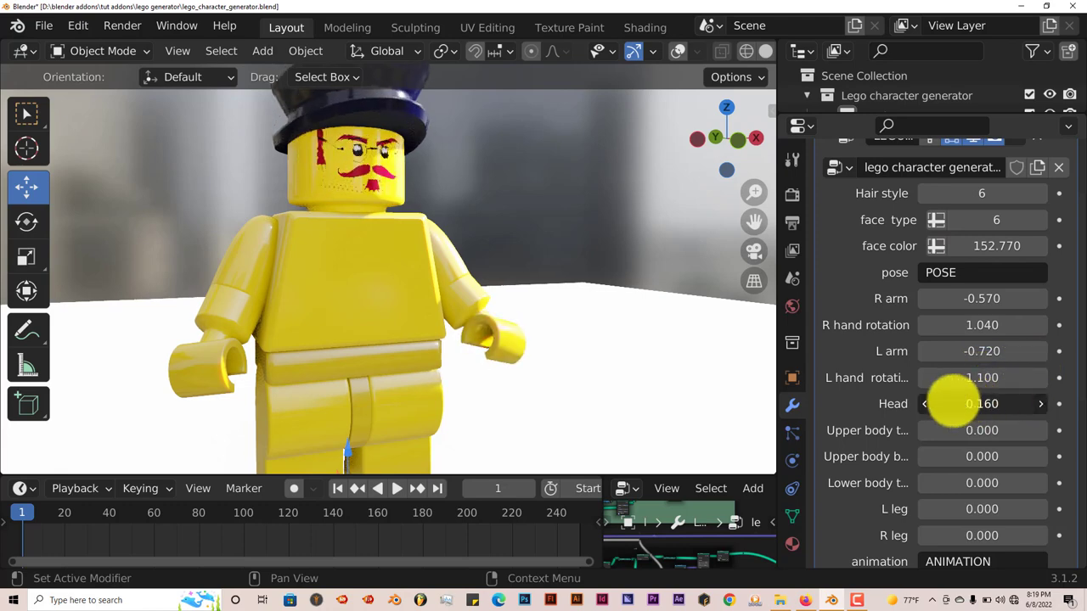
Step: Turn the figure's head and tilt its upper body slightly
left_click_drag(951, 404, 985, 404)
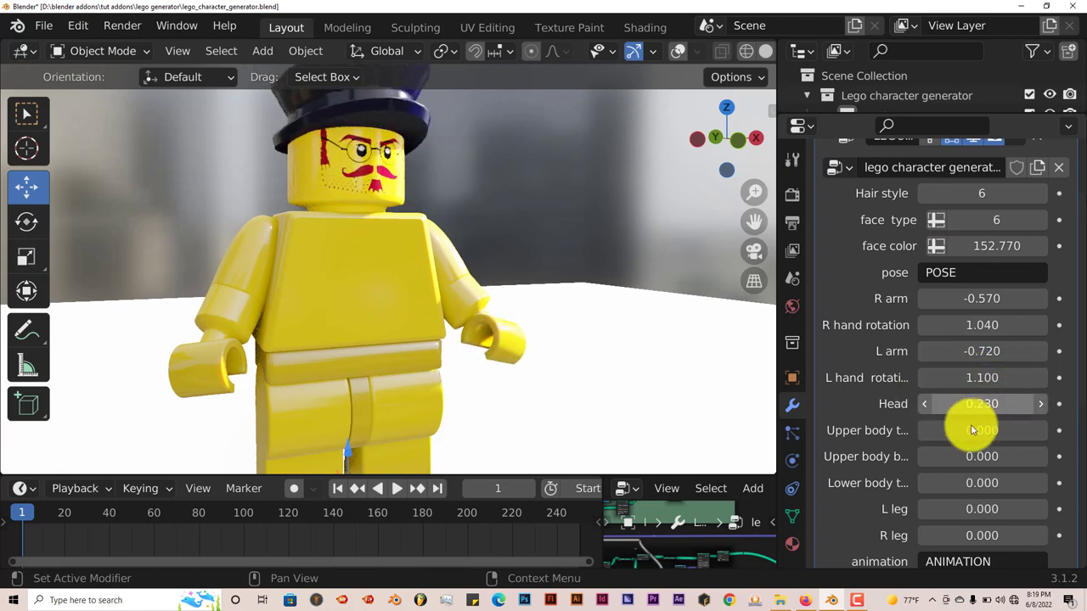
left_click_drag(977, 431, 1028, 432)
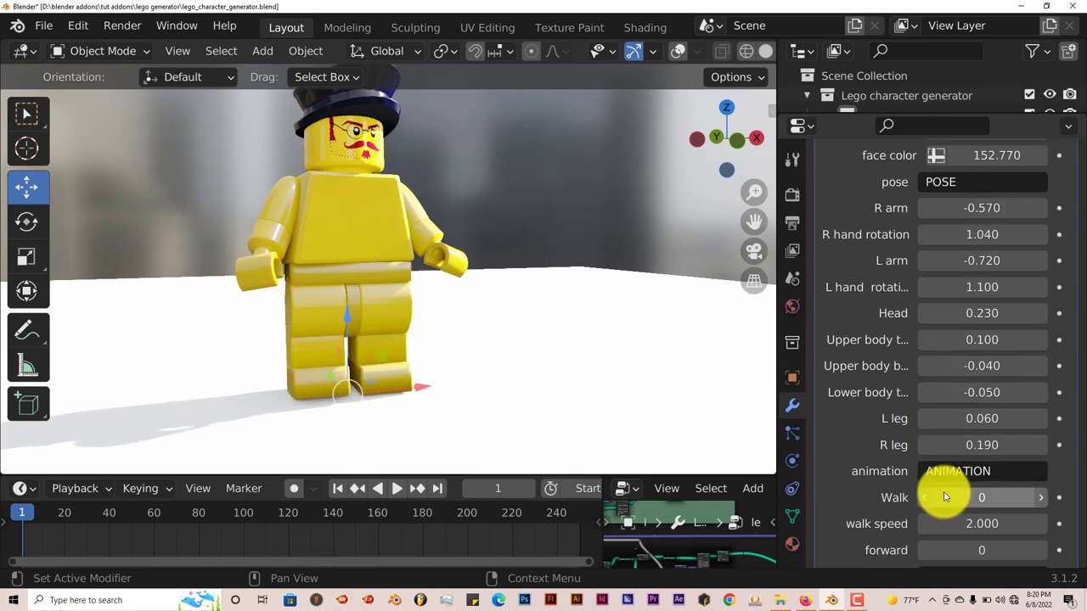
scroll("down", 3)
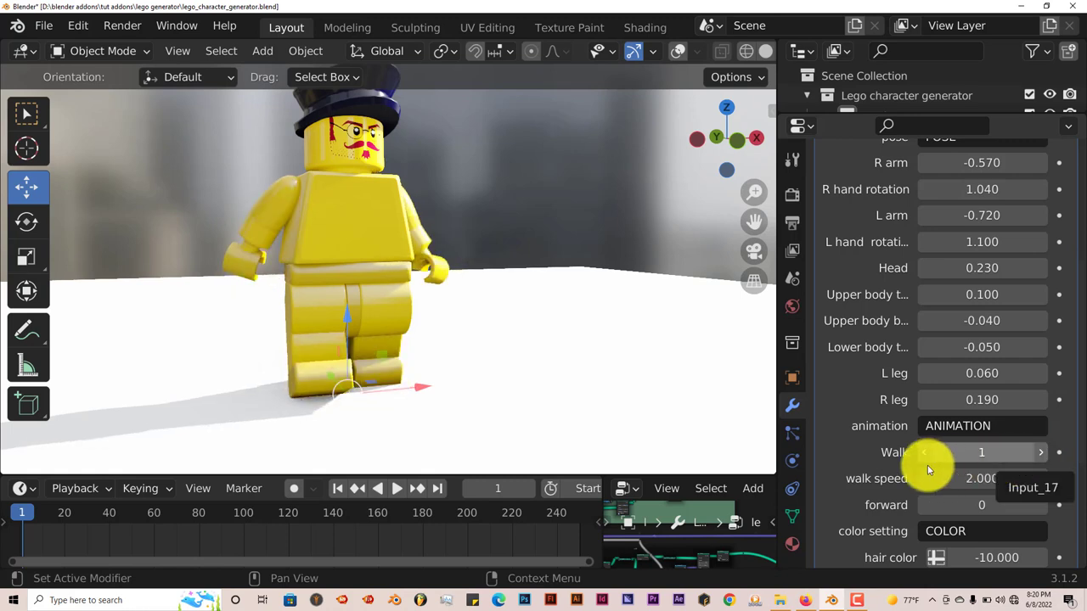
left_click(924, 452)
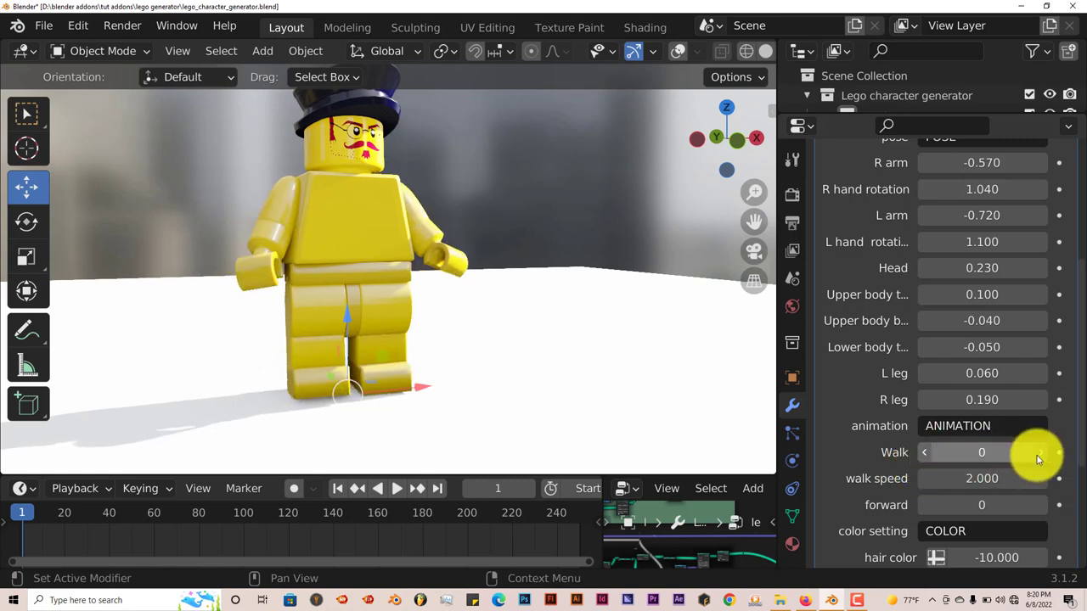
left_click(1039, 452)
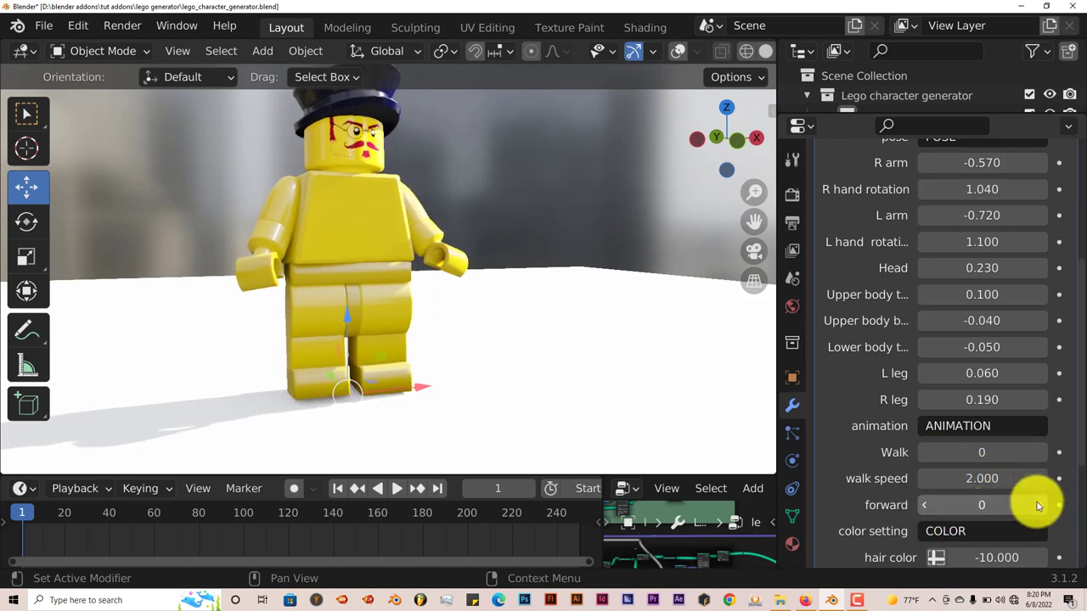
scroll("down", 3)
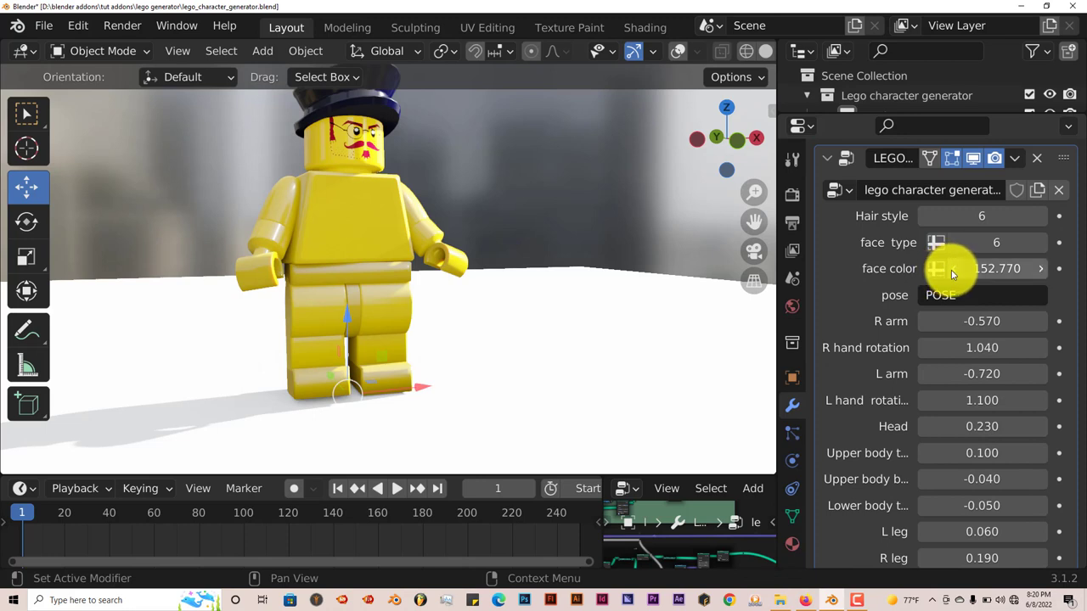
Step: Switch the hat to a spiky hair style and recolor the hair reddish-brown under Color setting
scroll("down", 3)
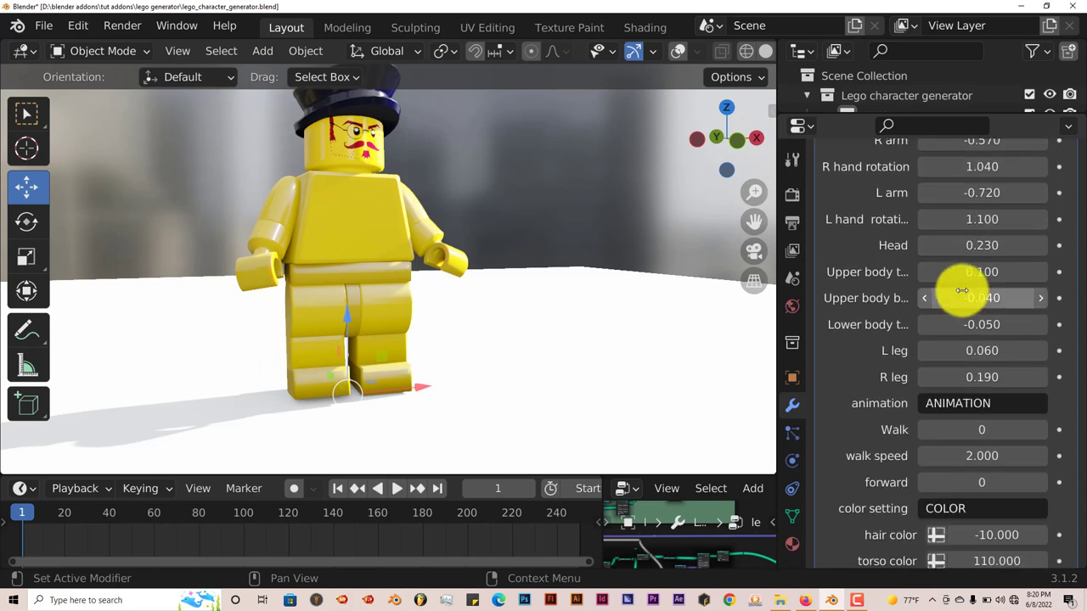
scroll("down", 3)
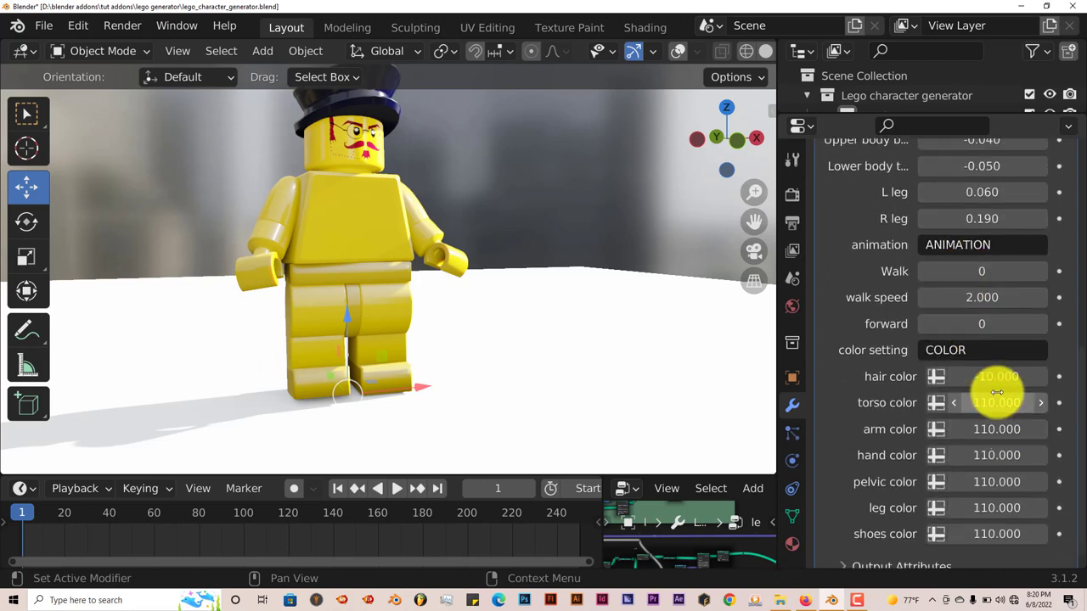
scroll("down", 3)
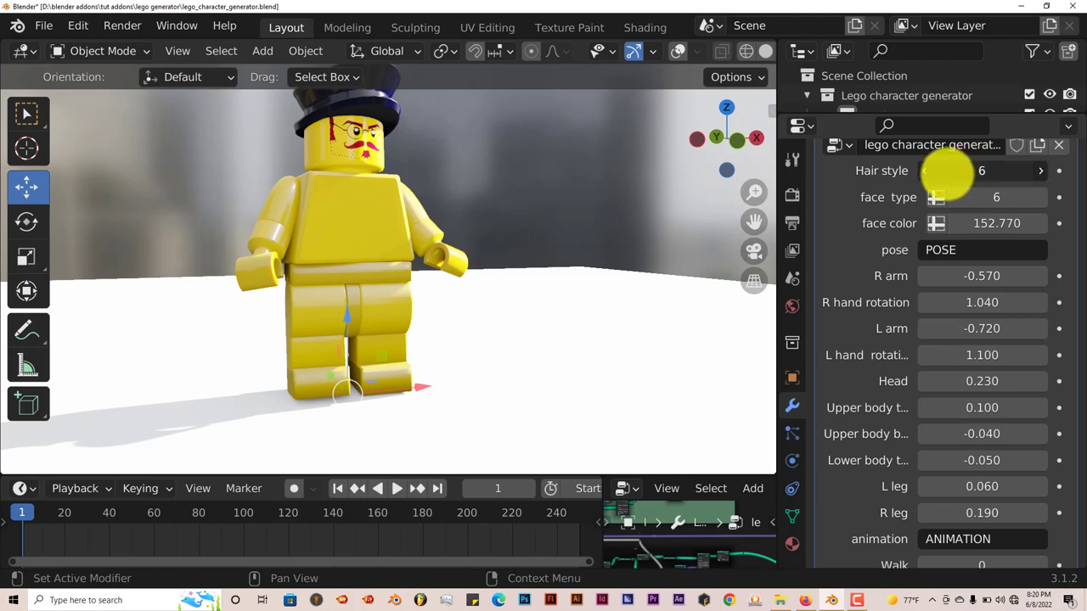
left_click(924, 170)
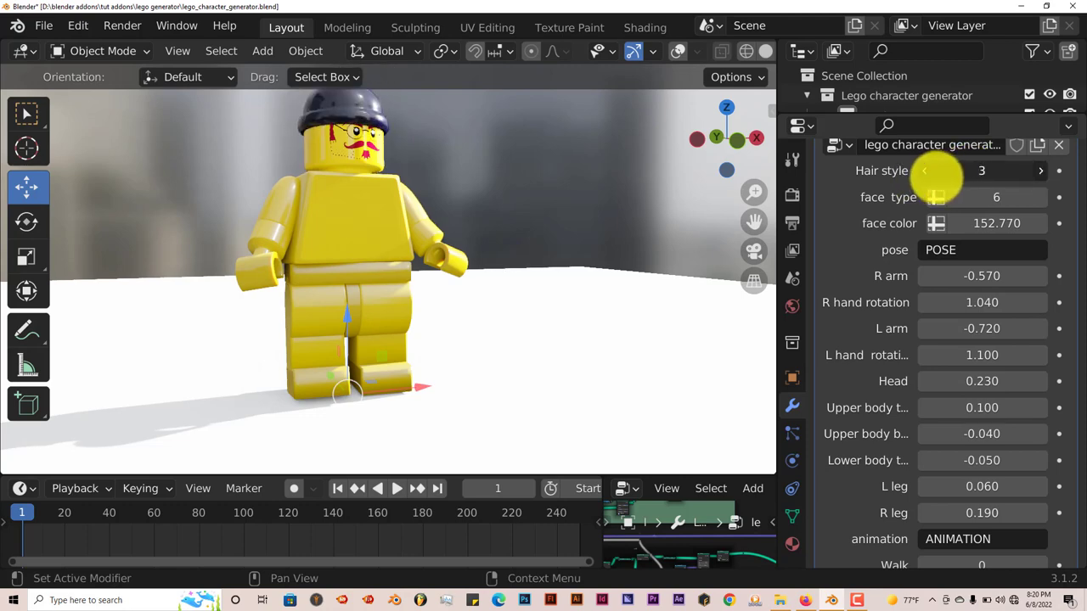
scroll("down", 3)
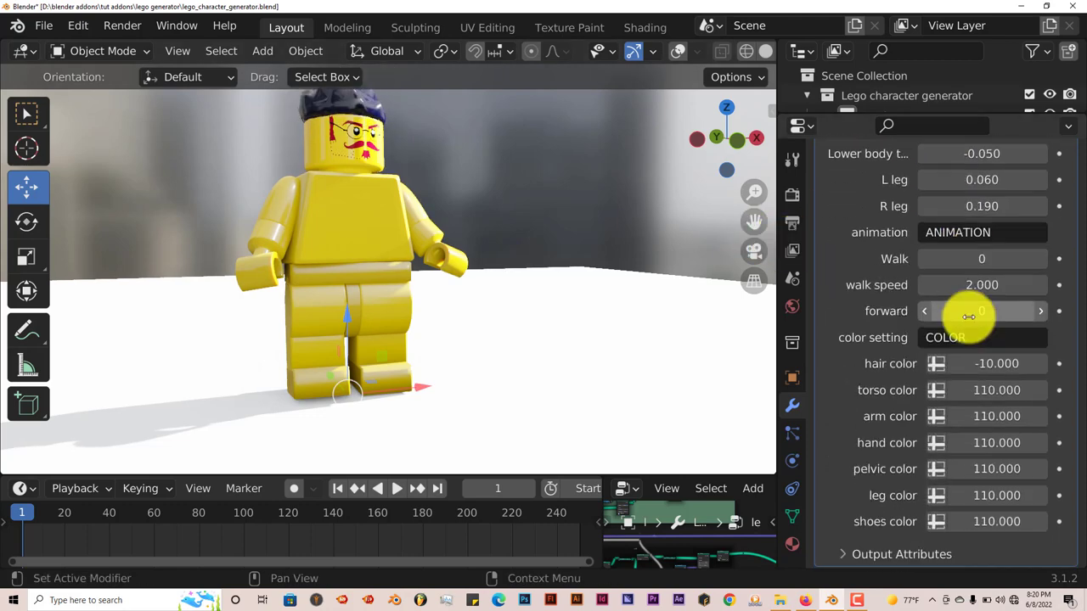
left_click_drag(995, 363, 1027, 364)
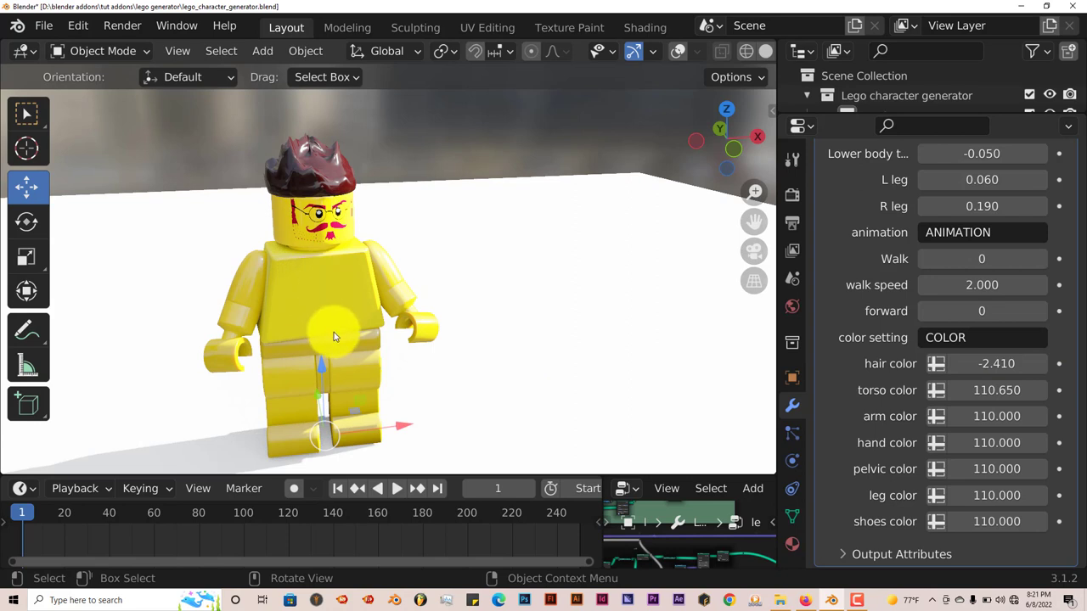
Step: Drag the pelvic color field so the figure's belt turns pinkish-red
left_click(995, 416)
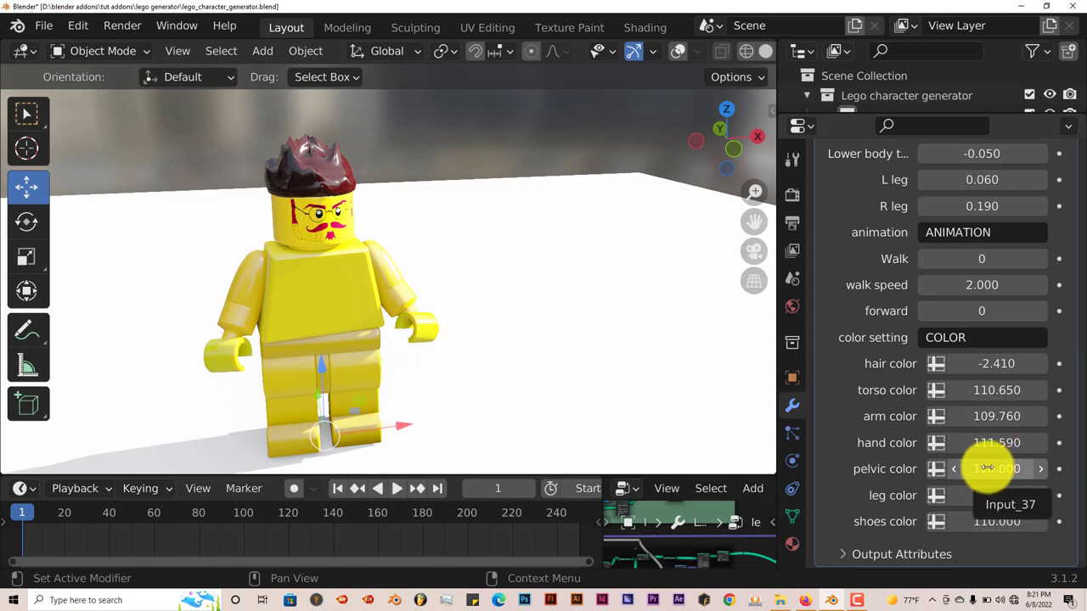
left_click_drag(999, 469, 977, 469)
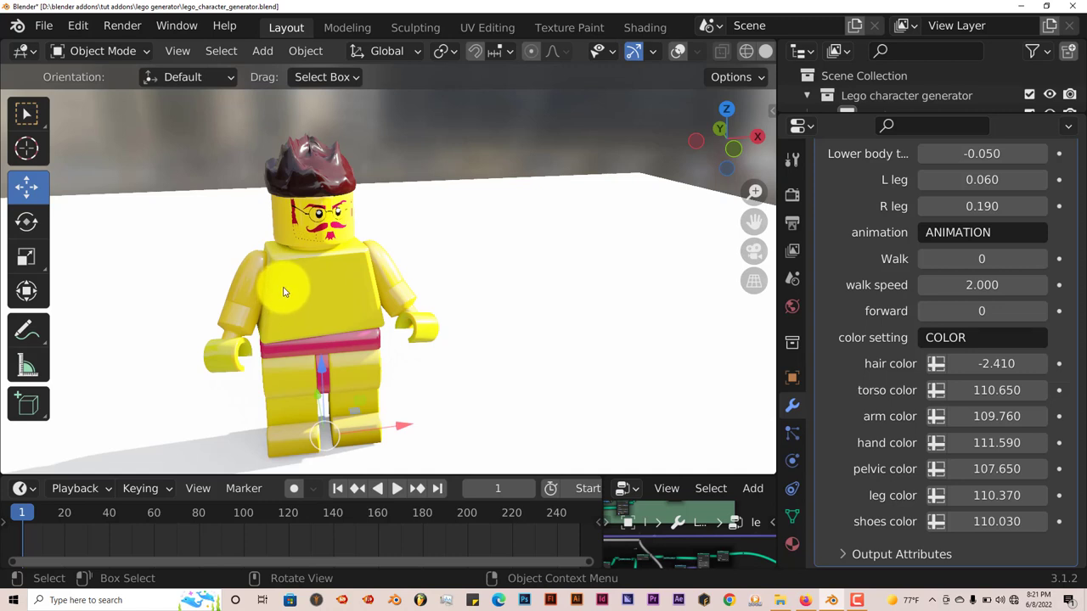
mouse_move(274, 284)
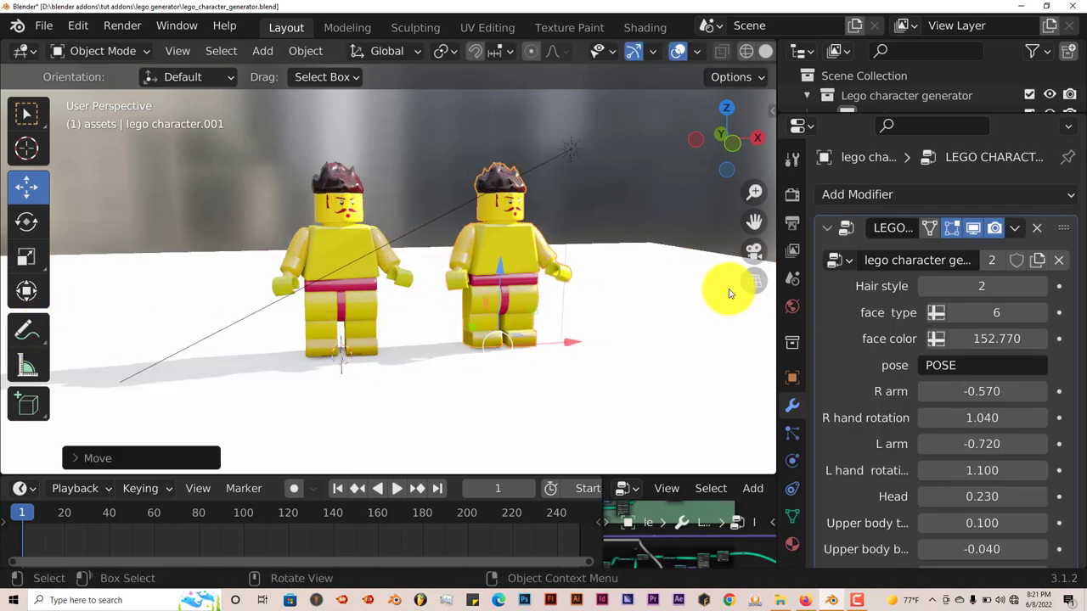
Step: Give the duplicated figure a different hair style and step through face designs to pick a new one
left_click(923, 285)
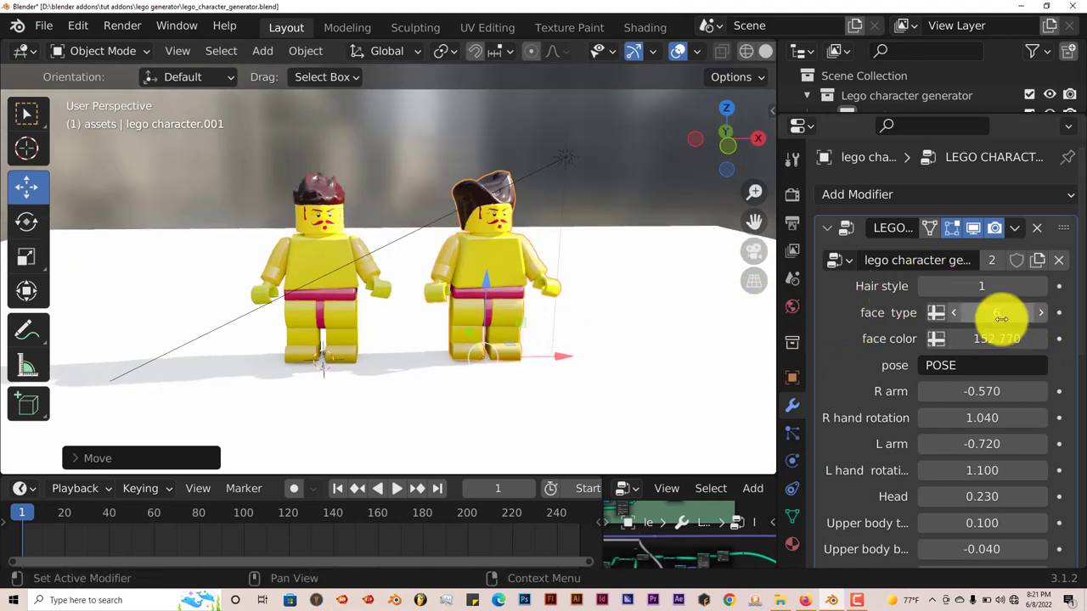
left_click(1039, 313)
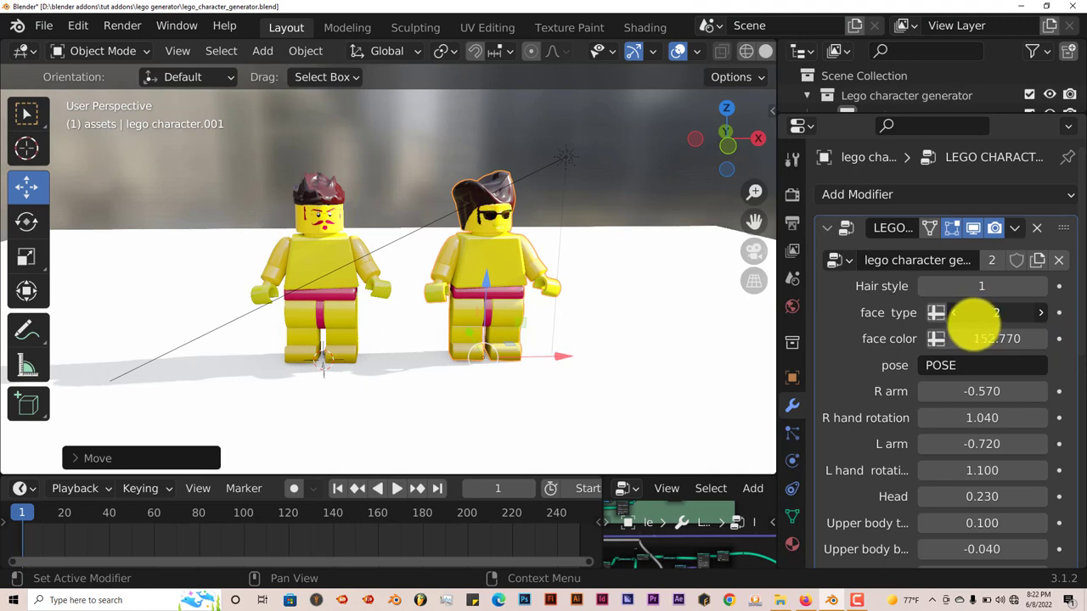
left_click(1039, 313)
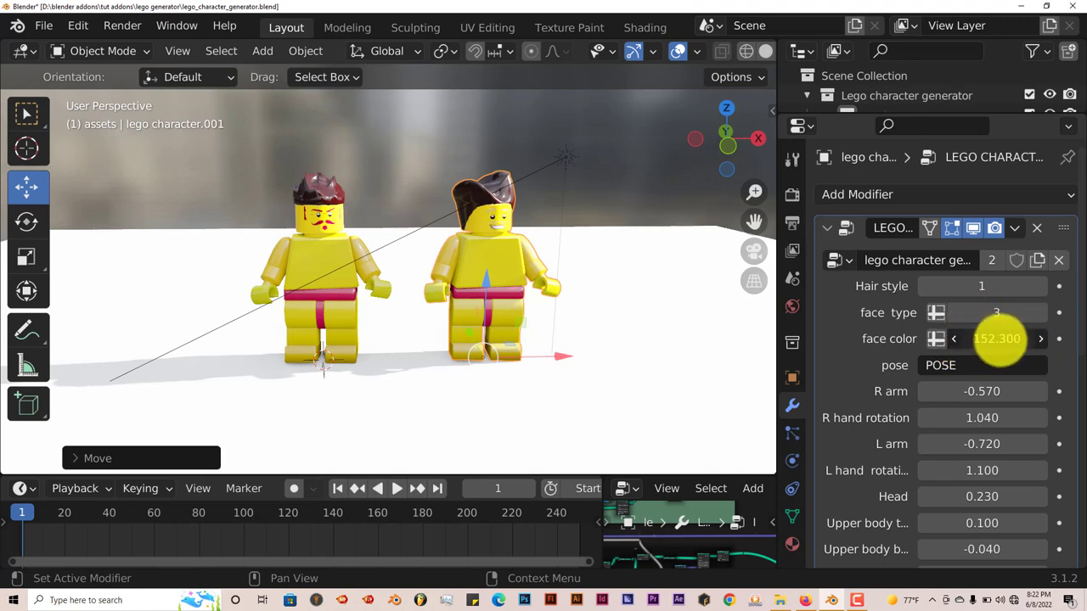